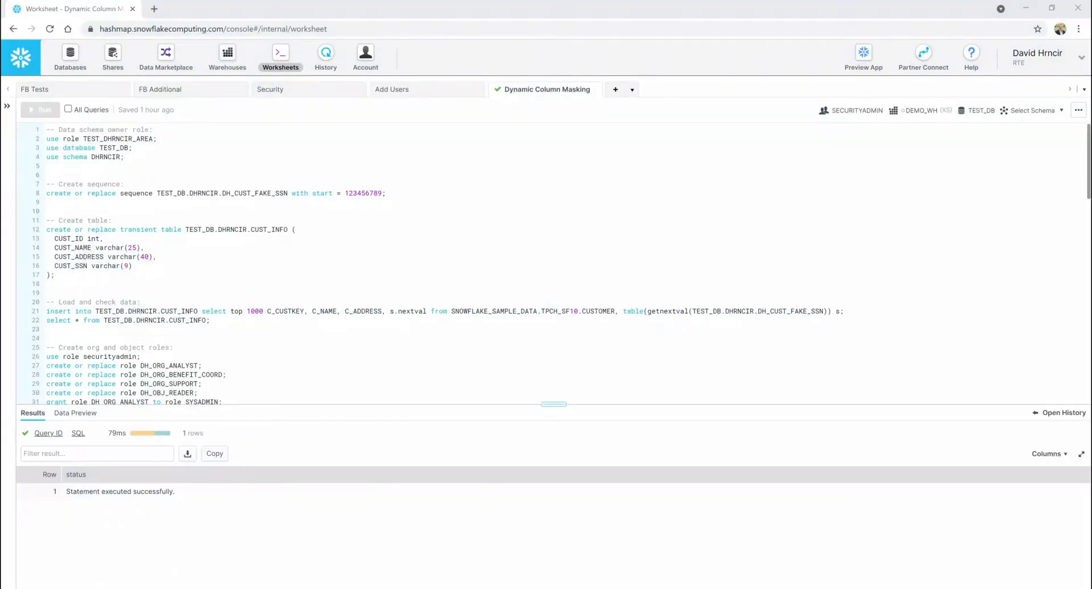
{"action": "mouse_move", "coordinate": [496, 194]}
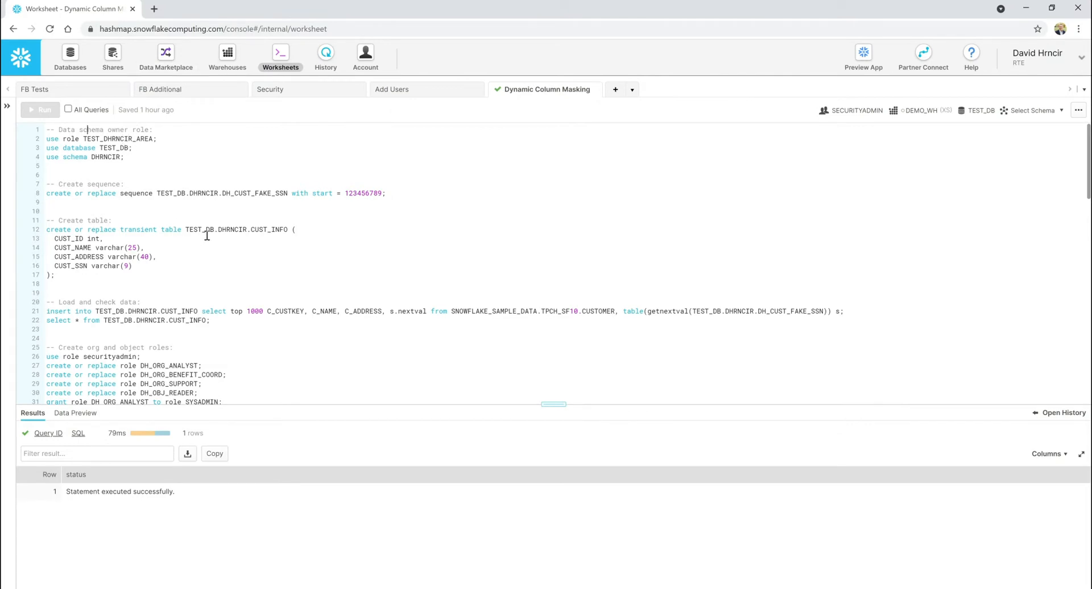
Step: Scroll through the full dynamic column masking script before running it
{"action": "scroll", "scroll_direction": "down", "scroll_amount": 3}
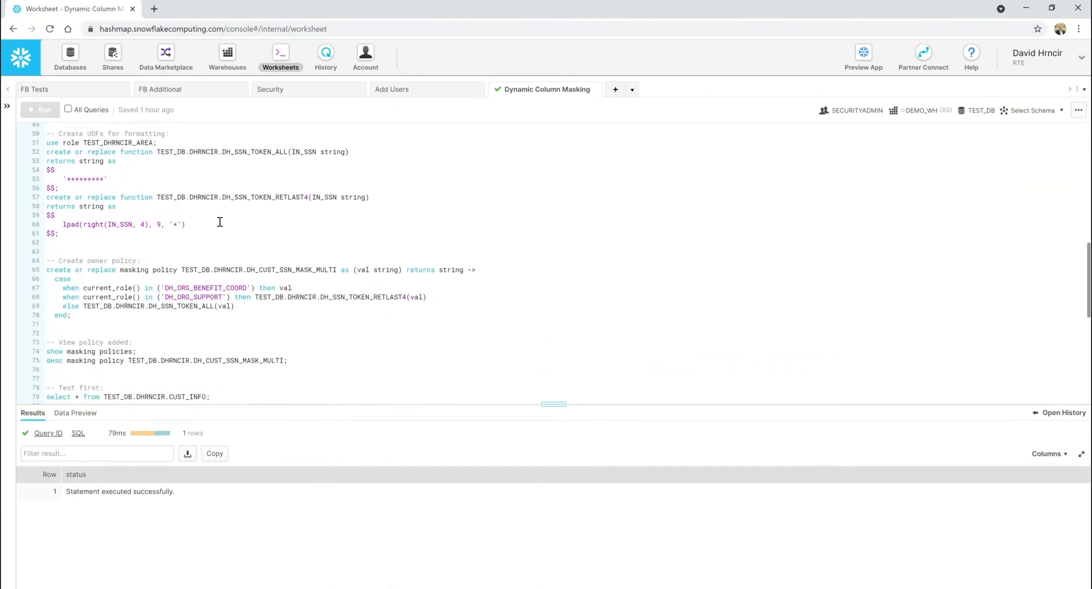
{"action": "scroll", "scroll_direction": "down", "scroll_amount": 3}
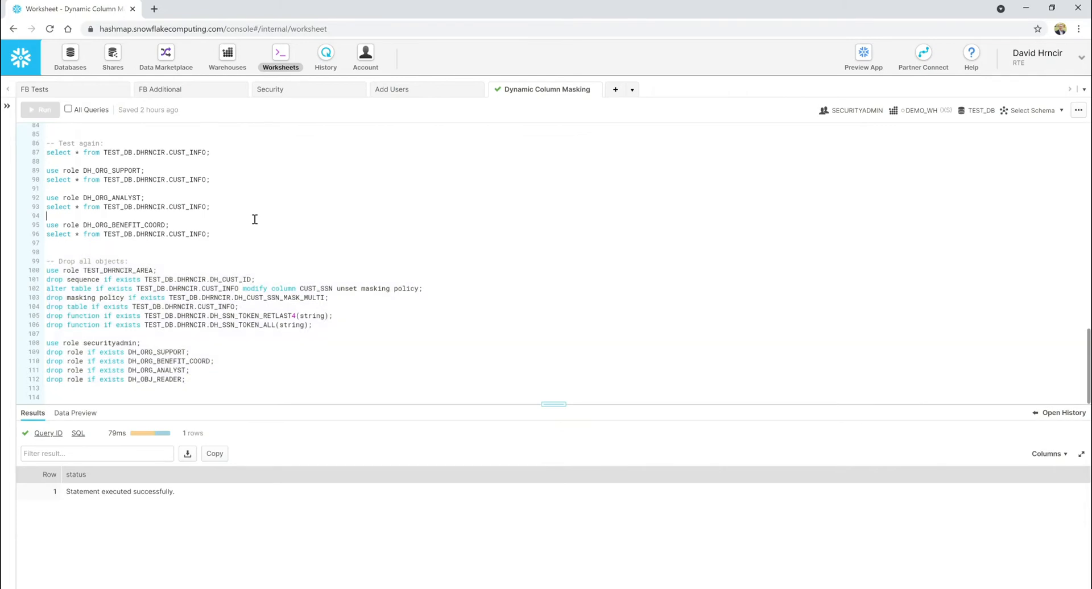
{"action": "mouse_move", "coordinate": [208, 255]}
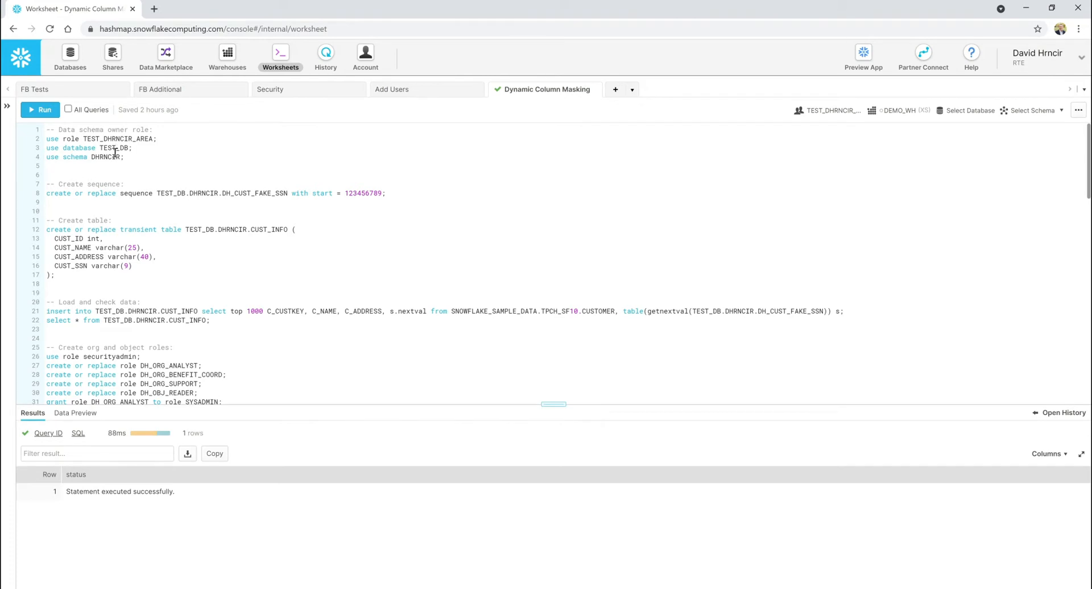
Step: Run the use database/schema lines, then create the fake-SSN sequence and transient CUST_INFO table
{"action": "left_click", "coordinate": [42, 109]}
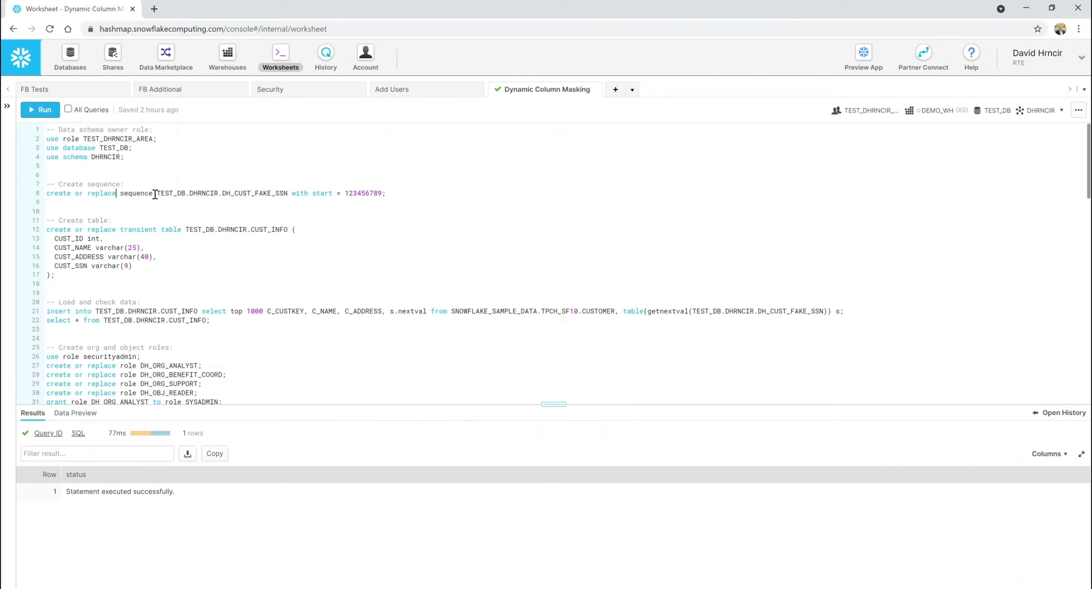
{"action": "mouse_move", "coordinate": [181, 193]}
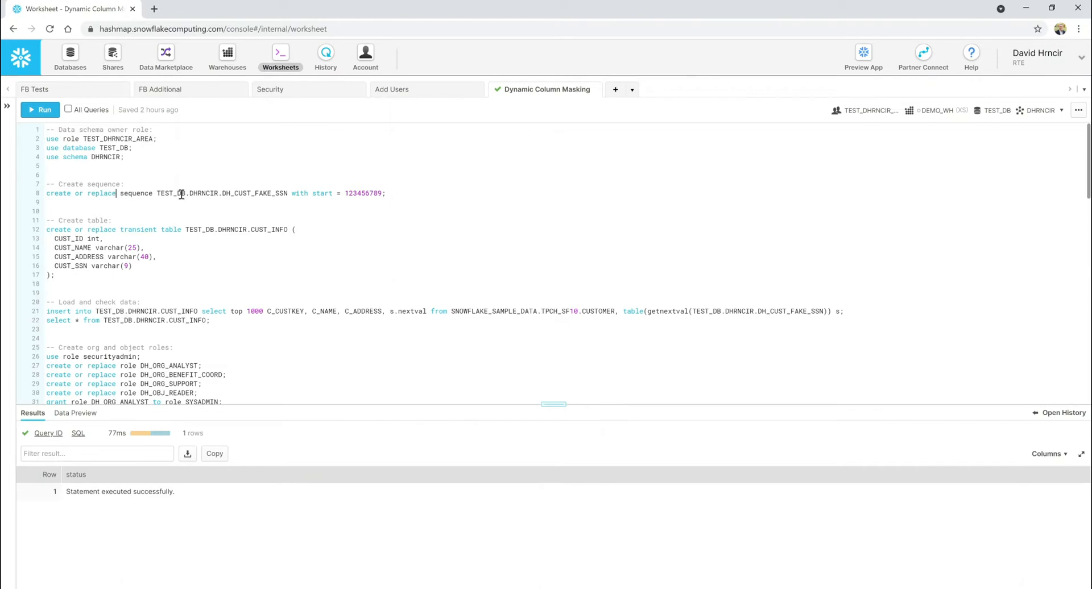
{"action": "left_click", "coordinate": [41, 110]}
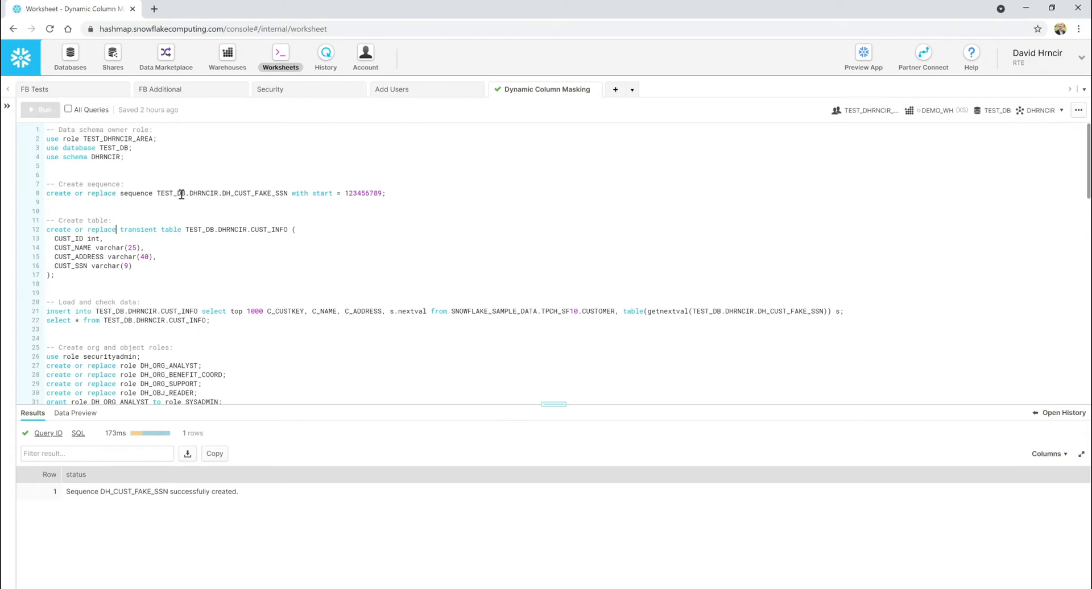
{"action": "left_click", "coordinate": [43, 110]}
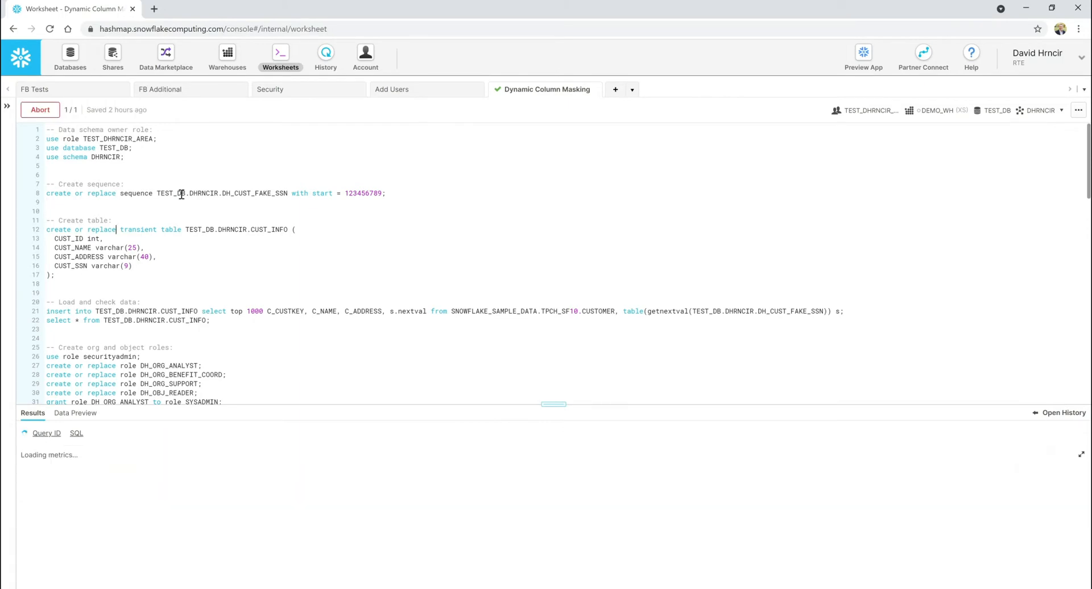
{"action": "left_click", "coordinate": [40, 109]}
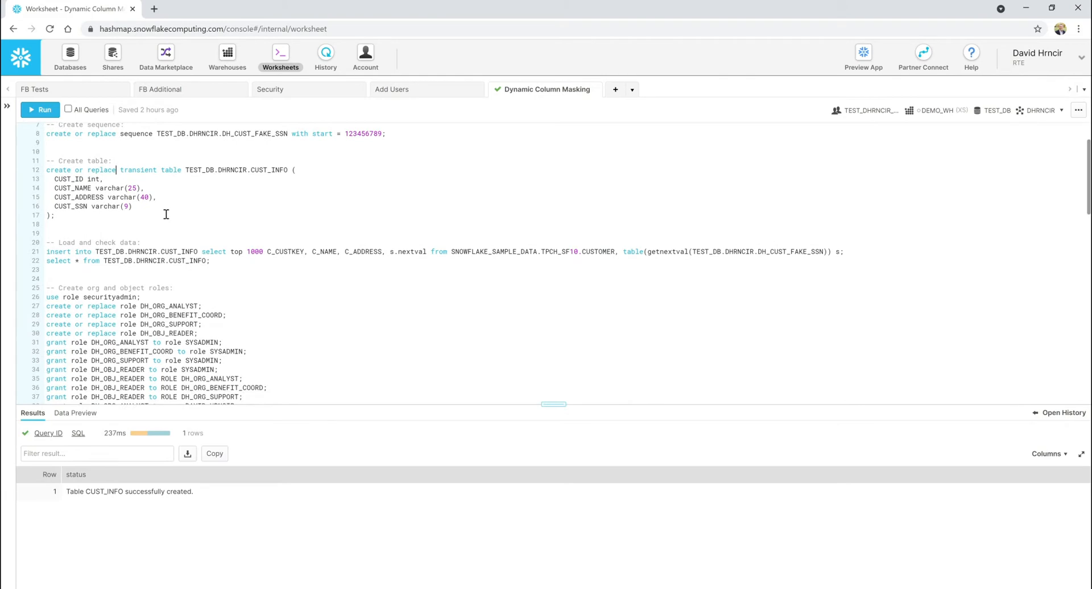
Step: Insert 1000 TPCH_SF10 sample customers with fake SSNs into CUST_INFO and select its rows
{"action": "scroll", "scroll_direction": "down", "scroll_amount": 3}
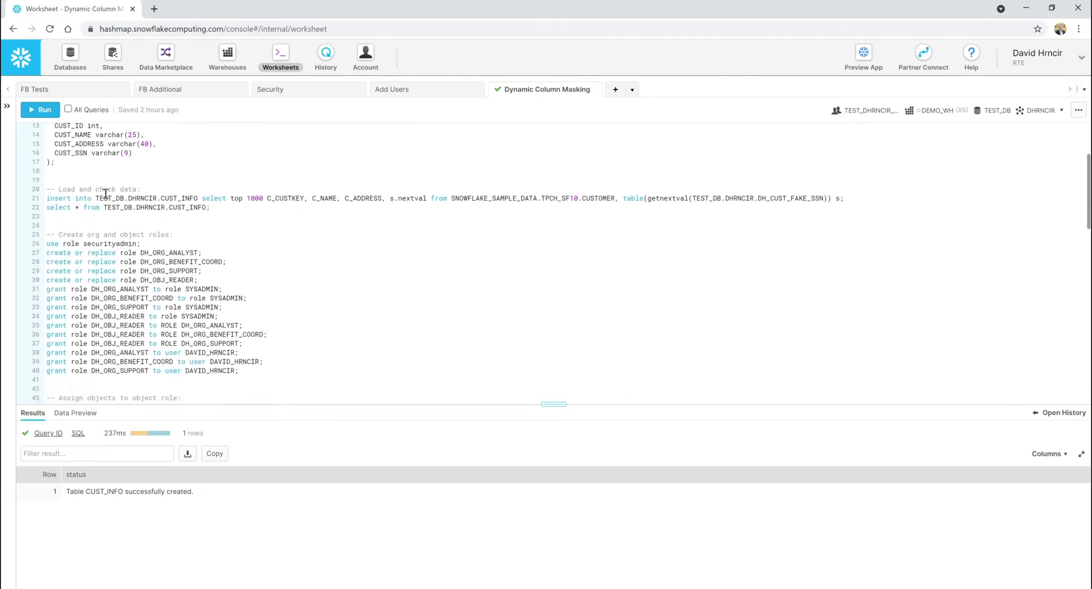
{"action": "mouse_move", "coordinate": [664, 214]}
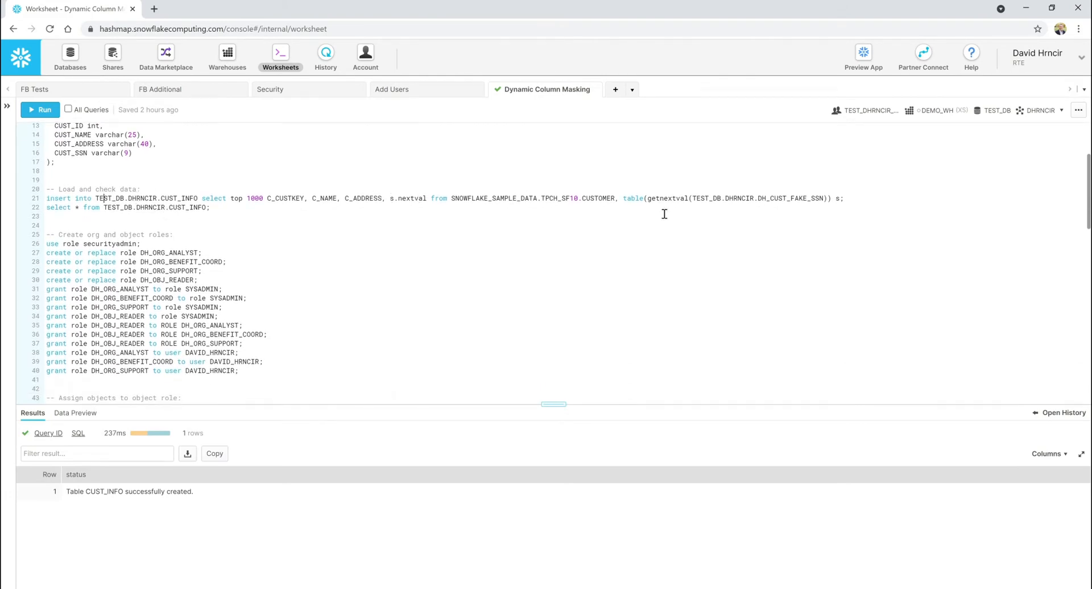
{"action": "double_click", "coordinate": [560, 198]}
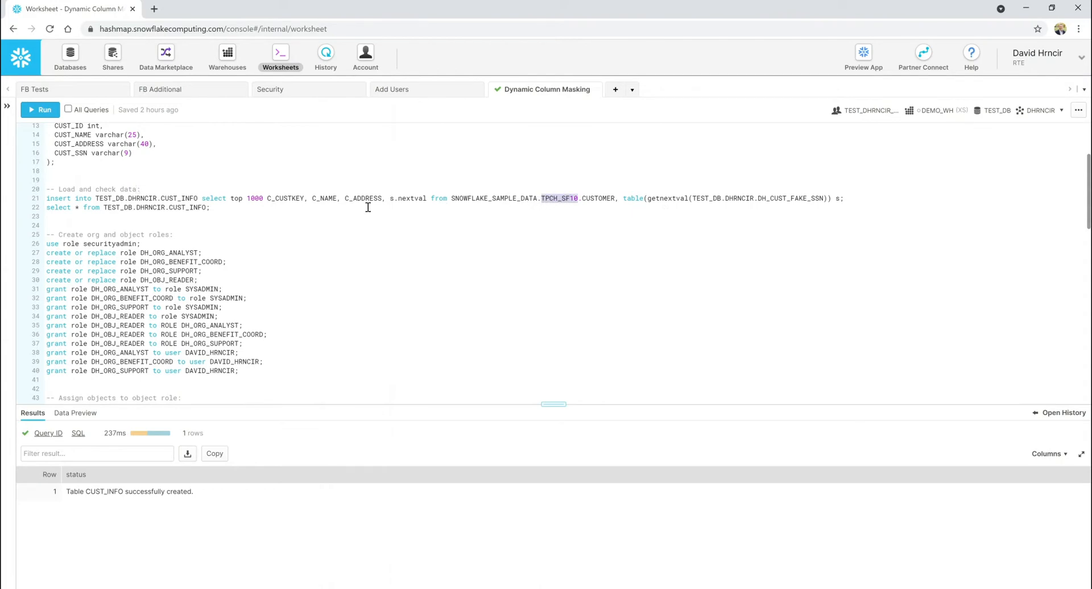
{"action": "mouse_move", "coordinate": [318, 243]}
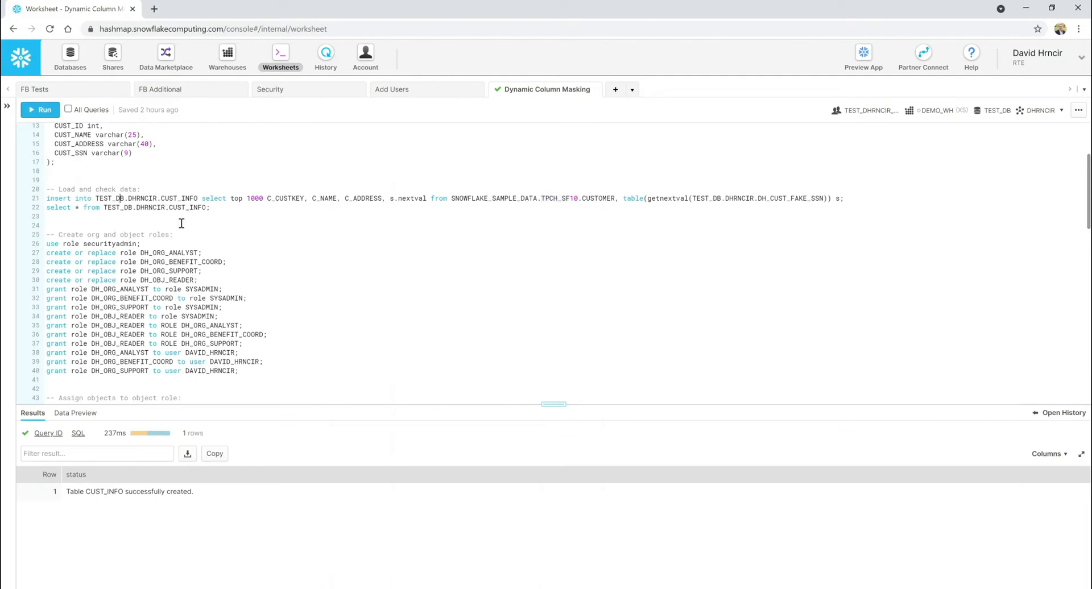
{"action": "left_click", "coordinate": [40, 110]}
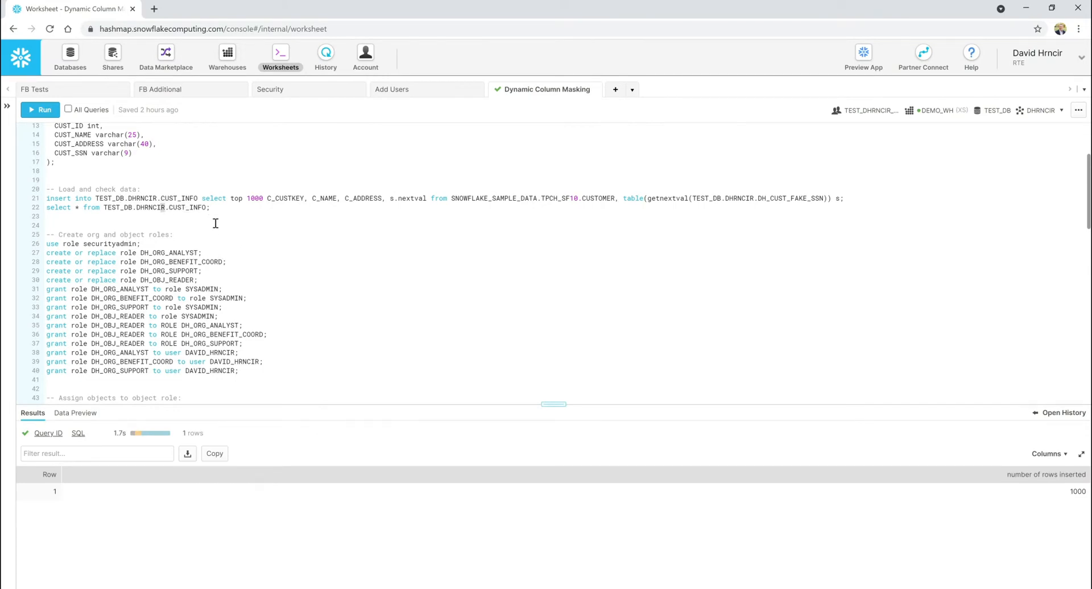
{"action": "left_click", "coordinate": [40, 110]}
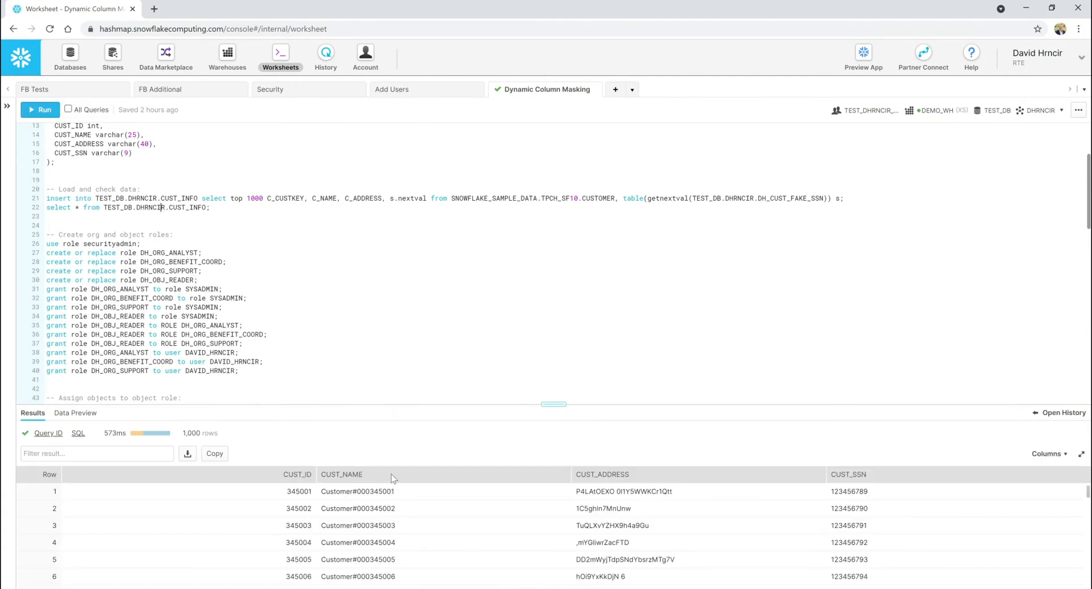
{"action": "mouse_move", "coordinate": [287, 503]}
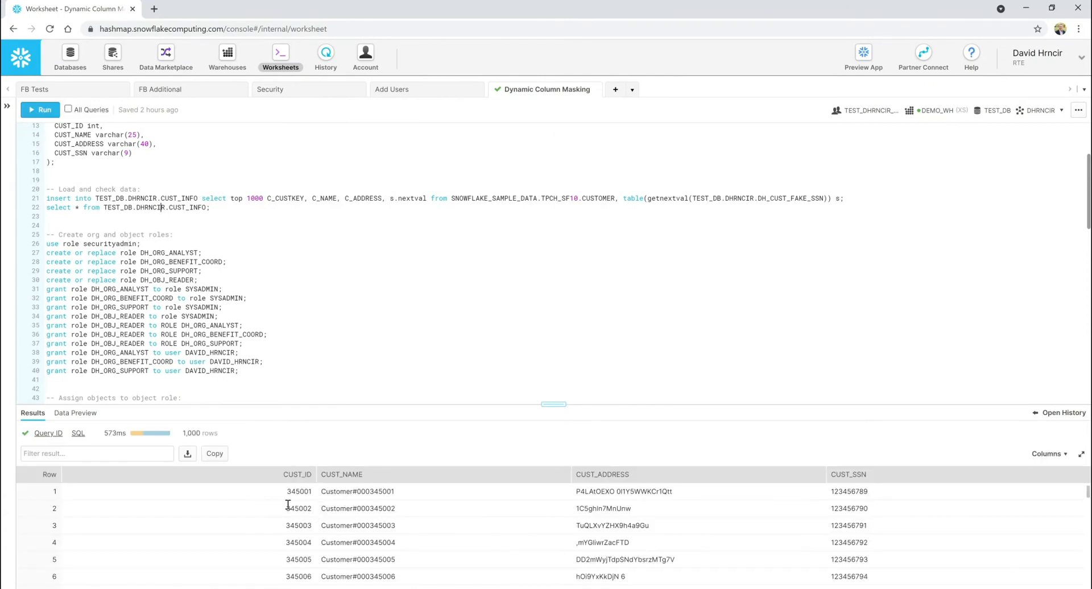
{"action": "mouse_move", "coordinate": [682, 526]}
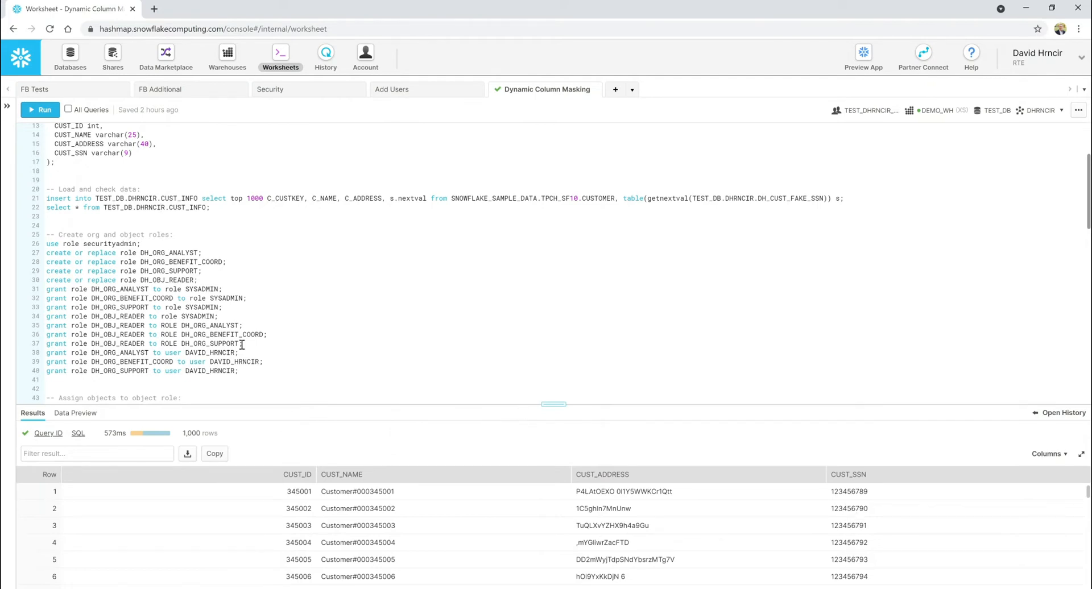
{"action": "scroll", "scroll_direction": "down", "scroll_amount": 3}
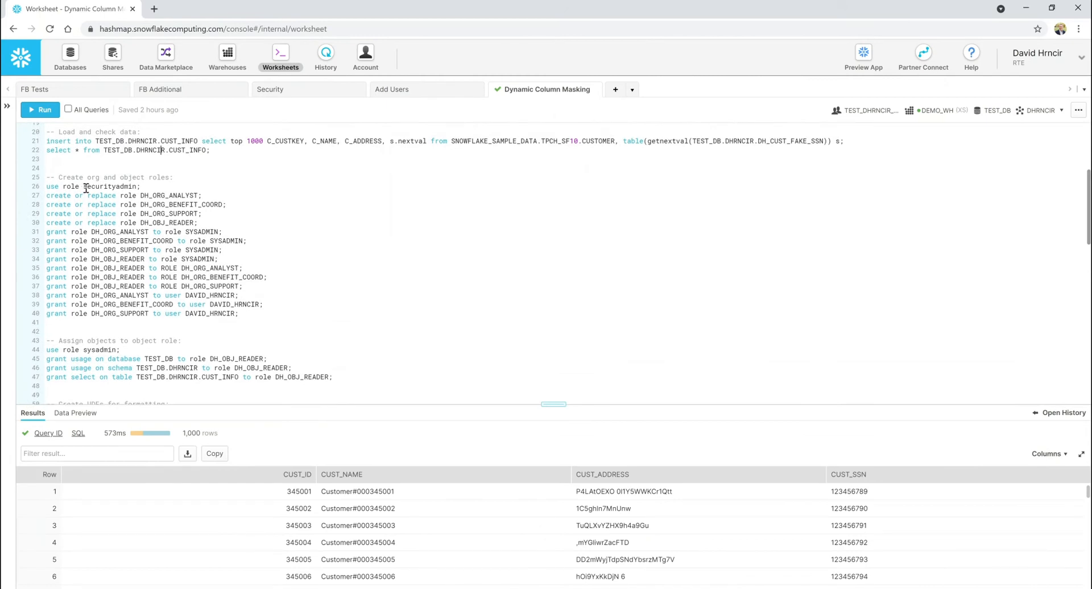
Step: Select the role-creation and grant statements on lines 27–40, including DH_OBJ_READER, and run them
{"action": "left_click_drag", "start_coordinate": [82, 186], "coordinate": [238, 313]}
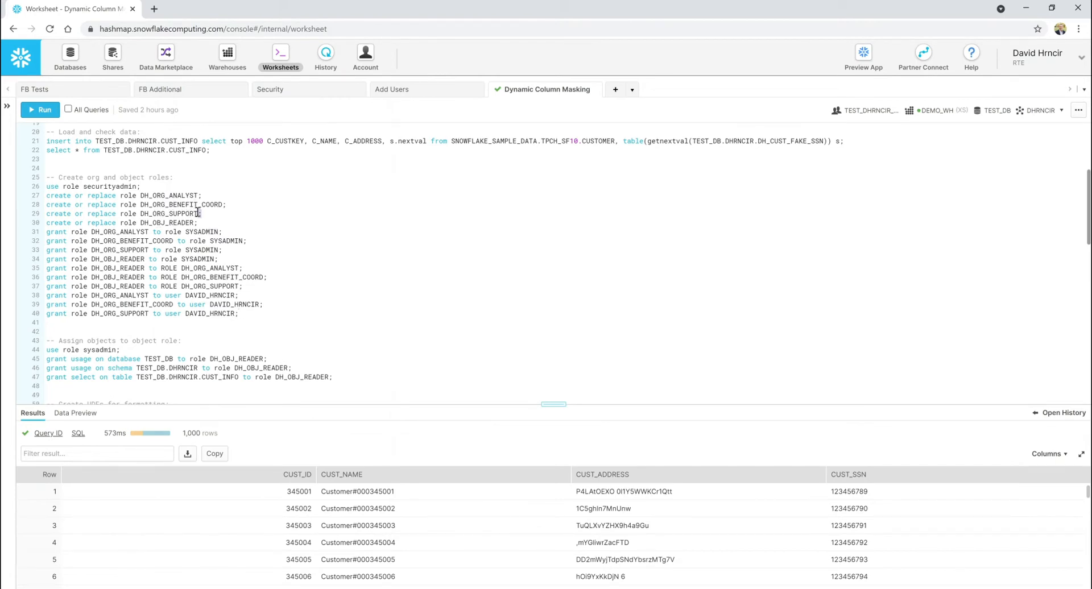
{"action": "left_click_drag", "start_coordinate": [48, 195], "coordinate": [199, 214]}
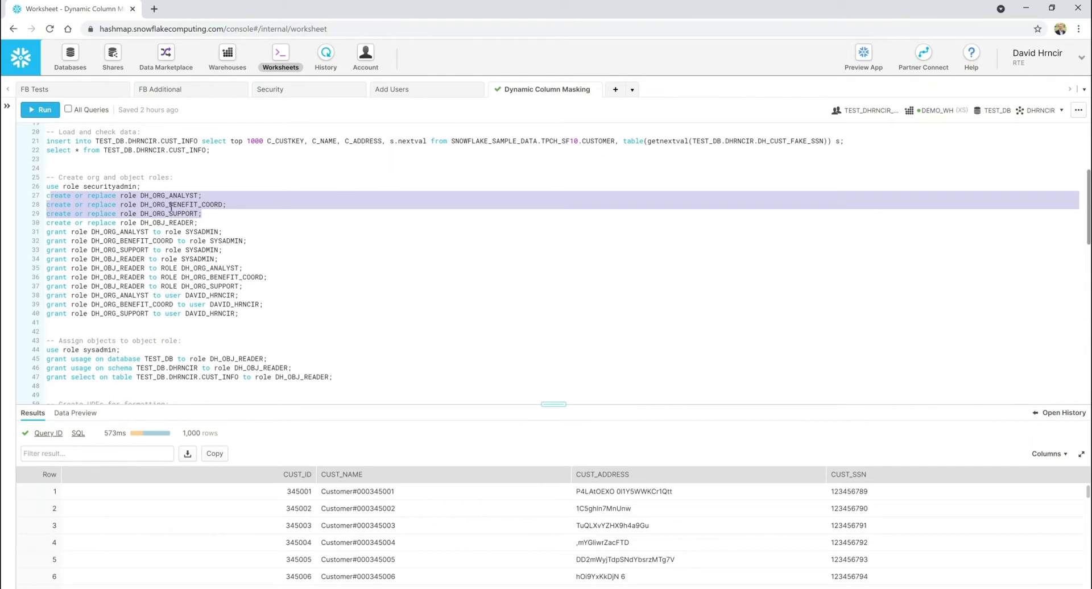
{"action": "left_click", "coordinate": [211, 223]}
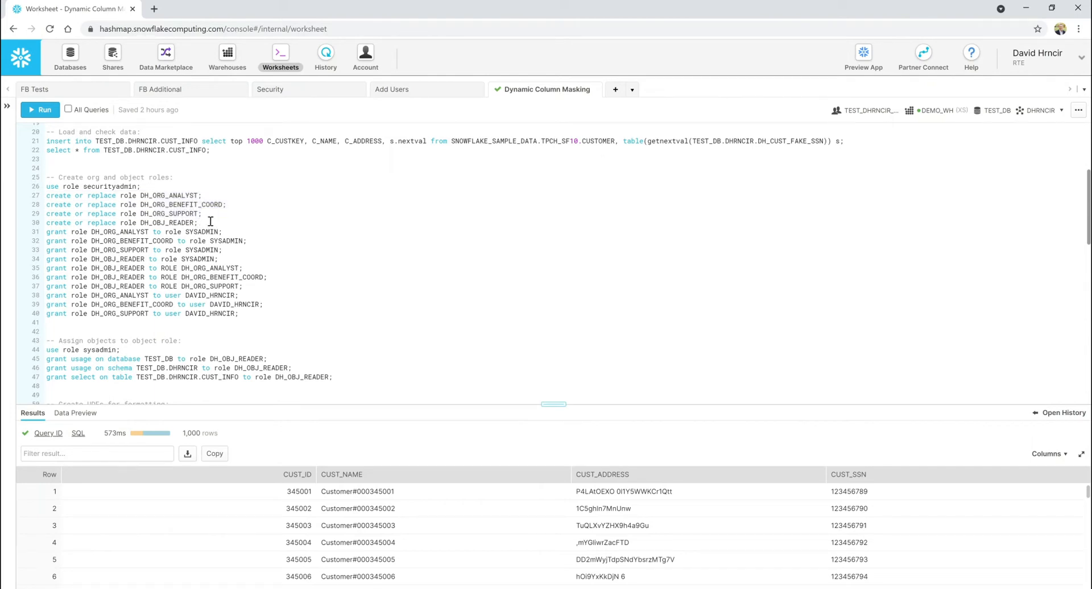
{"action": "double_click", "coordinate": [162, 222]}
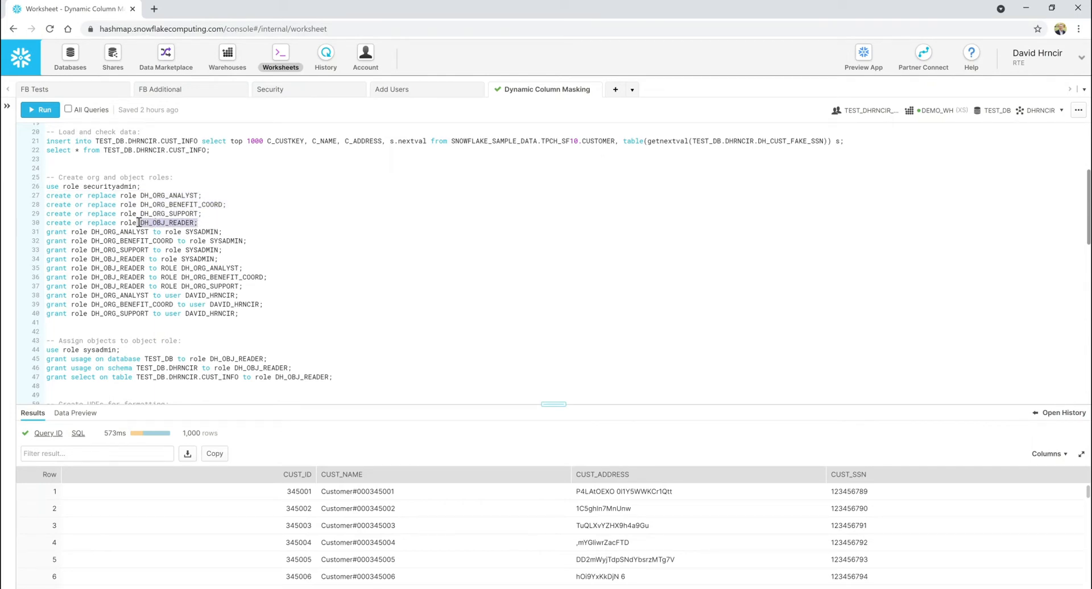
{"action": "double_click", "coordinate": [167, 223]}
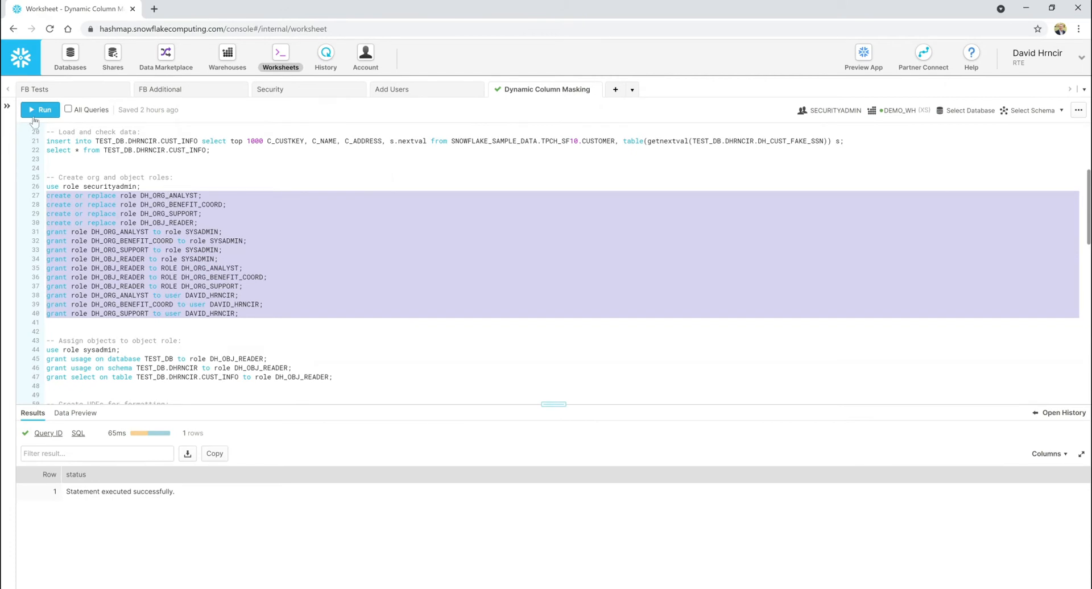
{"action": "left_click", "coordinate": [40, 109]}
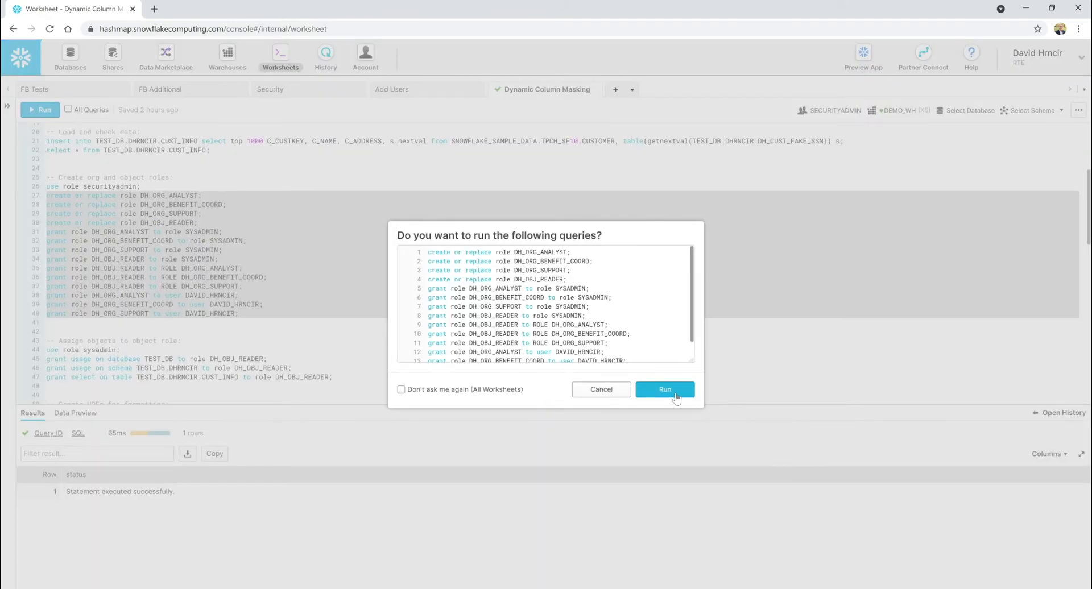
Step: Confirm the run-queries dialog so all fourteen role and grant statements execute
{"action": "left_click", "coordinate": [664, 390]}
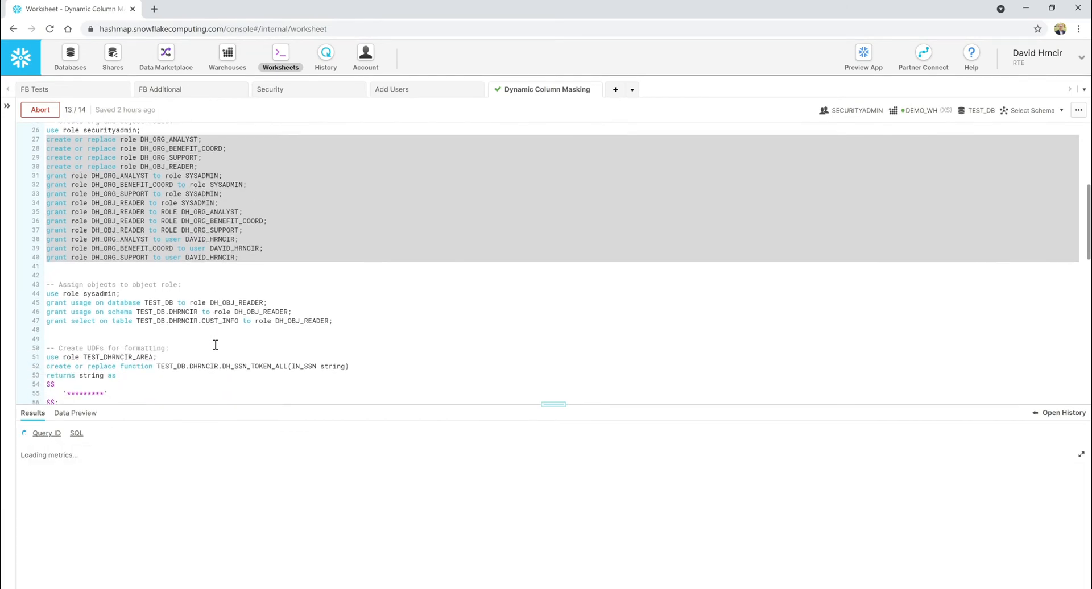
{"action": "left_click", "coordinate": [41, 109]}
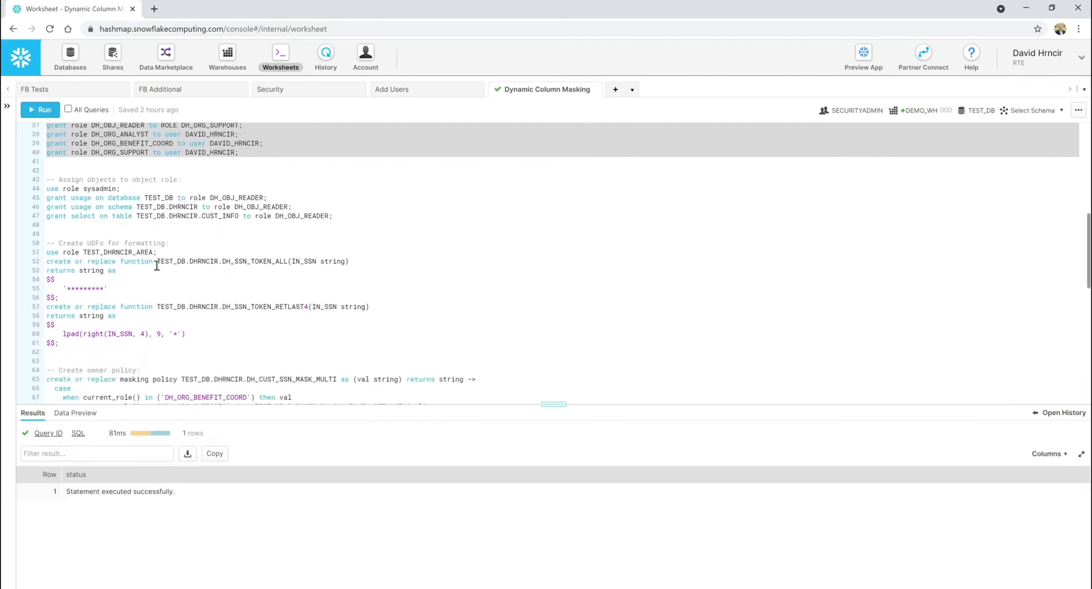
Step: Switch to sysadmin and grant DH_OBJ_READER usage on TEST_DB and DHRNCIR plus select on CUST_INFO
{"action": "scroll", "scroll_direction": "down", "scroll_amount": 3}
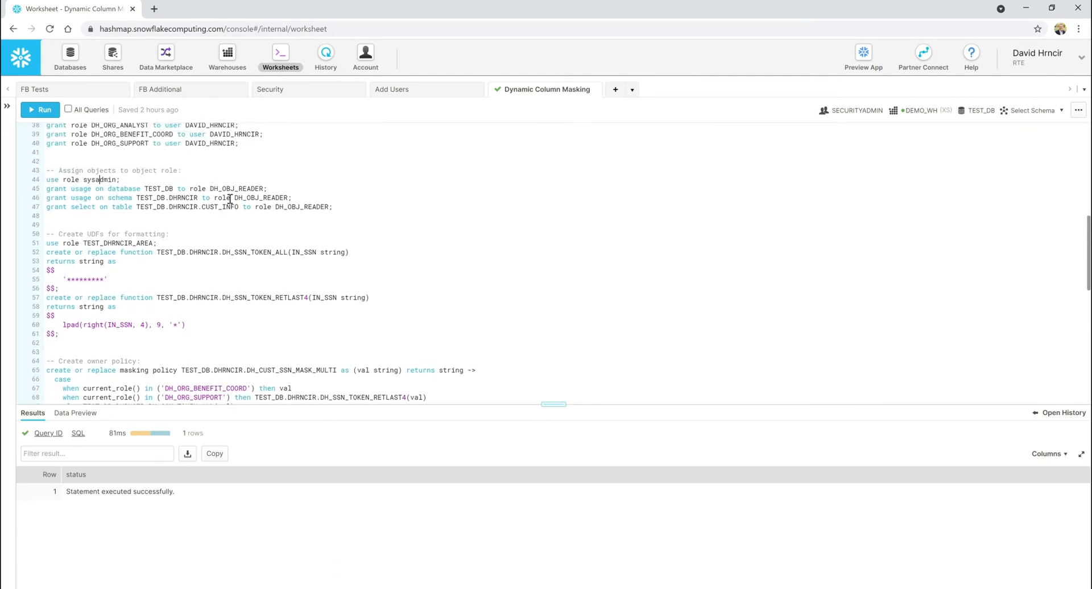
{"action": "mouse_move", "coordinate": [242, 247]}
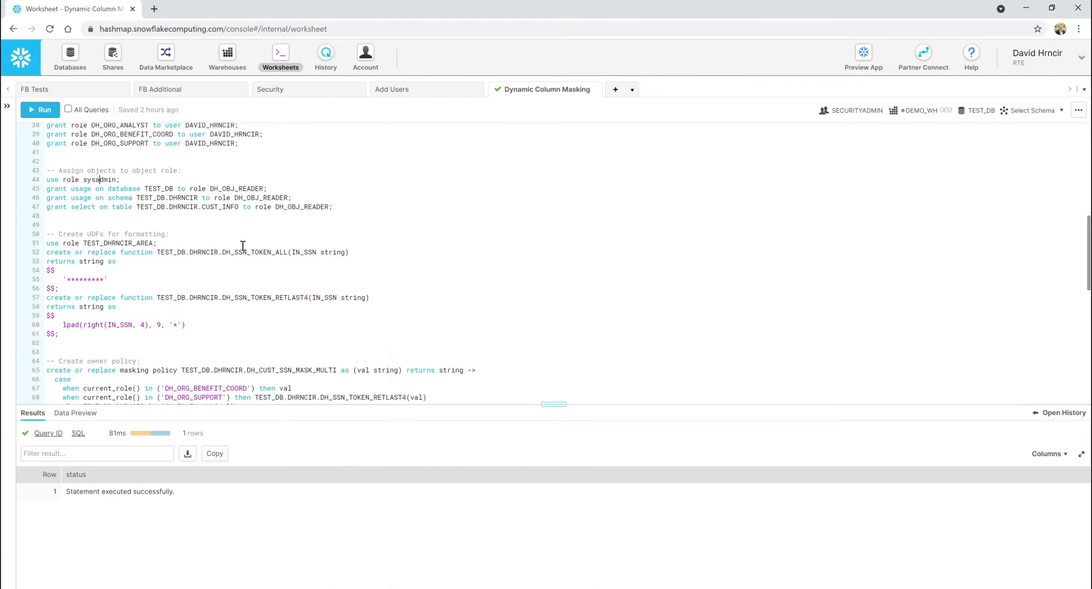
{"action": "left_click", "coordinate": [40, 109]}
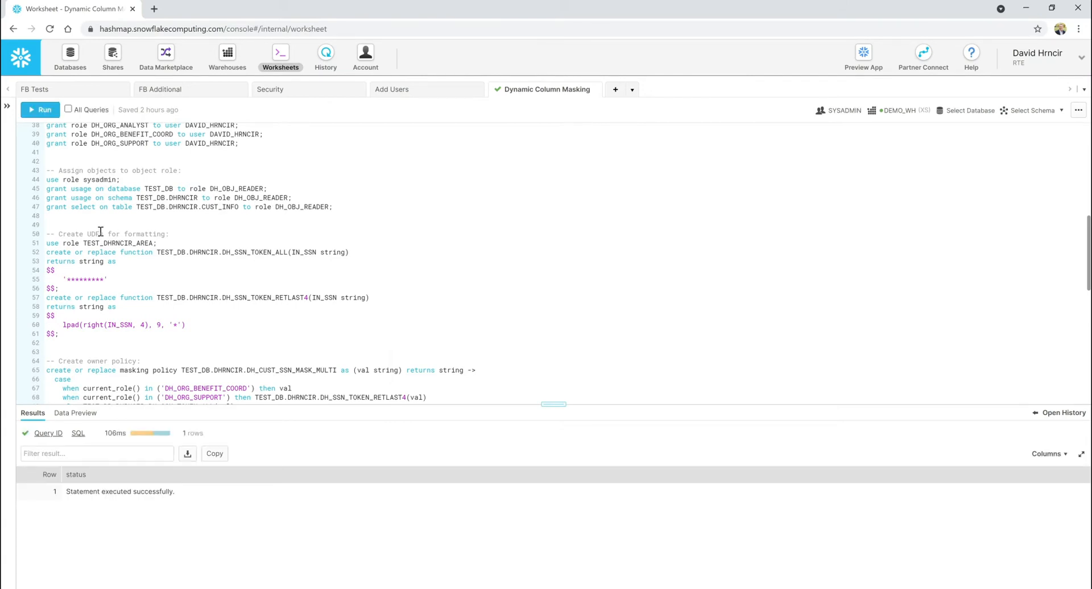
{"action": "left_click", "coordinate": [39, 109]}
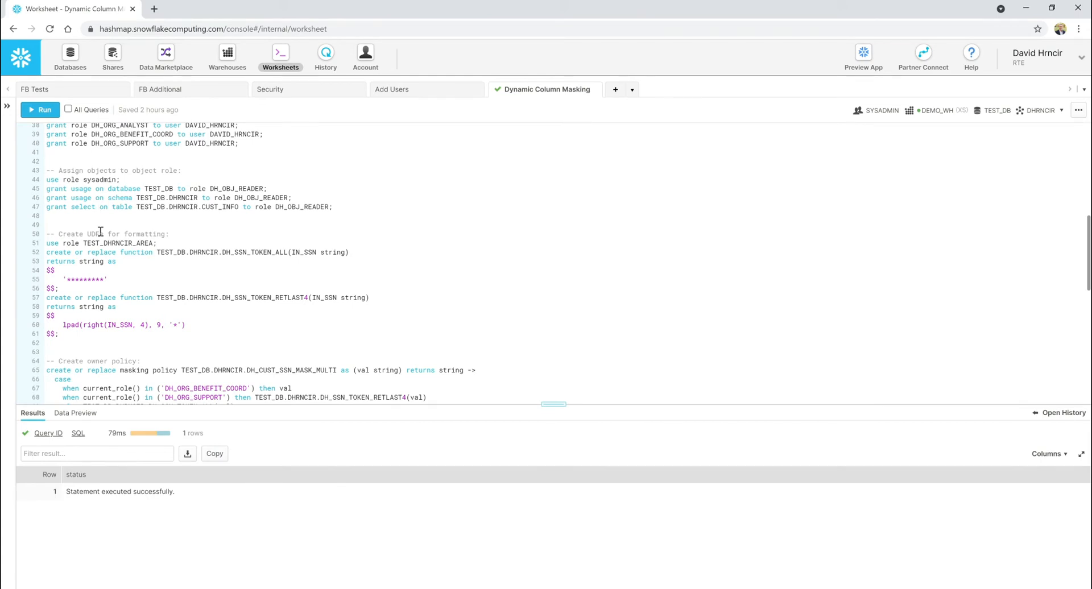
{"action": "scroll", "scroll_direction": "down", "scroll_amount": 3}
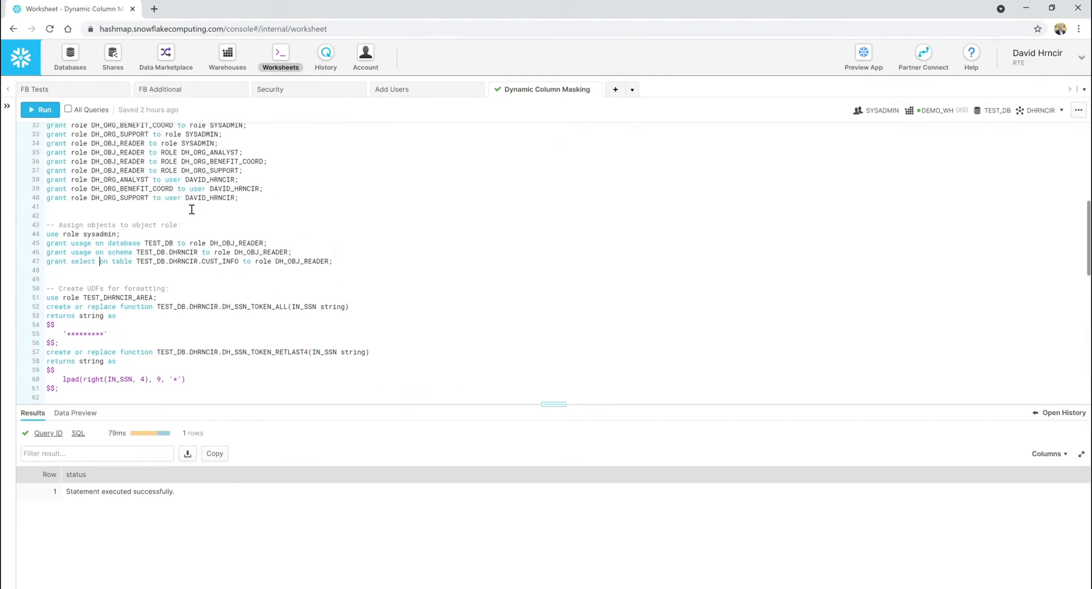
Step: Scroll to the UDF section and run 'use role TEST_DHRNCIR_AREA'
{"action": "scroll", "scroll_direction": "down", "scroll_amount": 3}
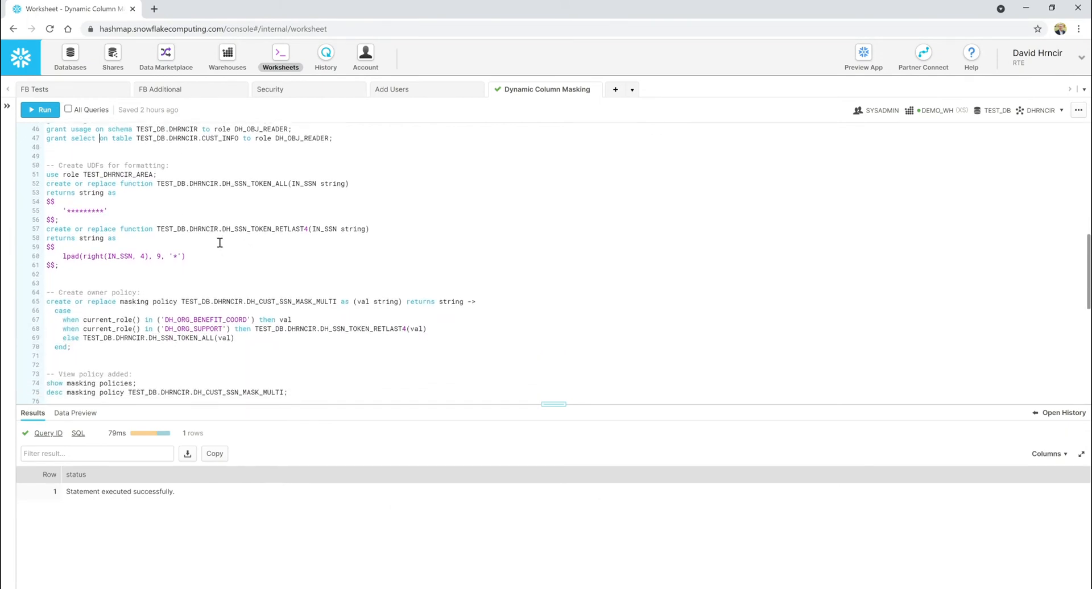
{"action": "scroll", "scroll_direction": "down", "scroll_amount": 3}
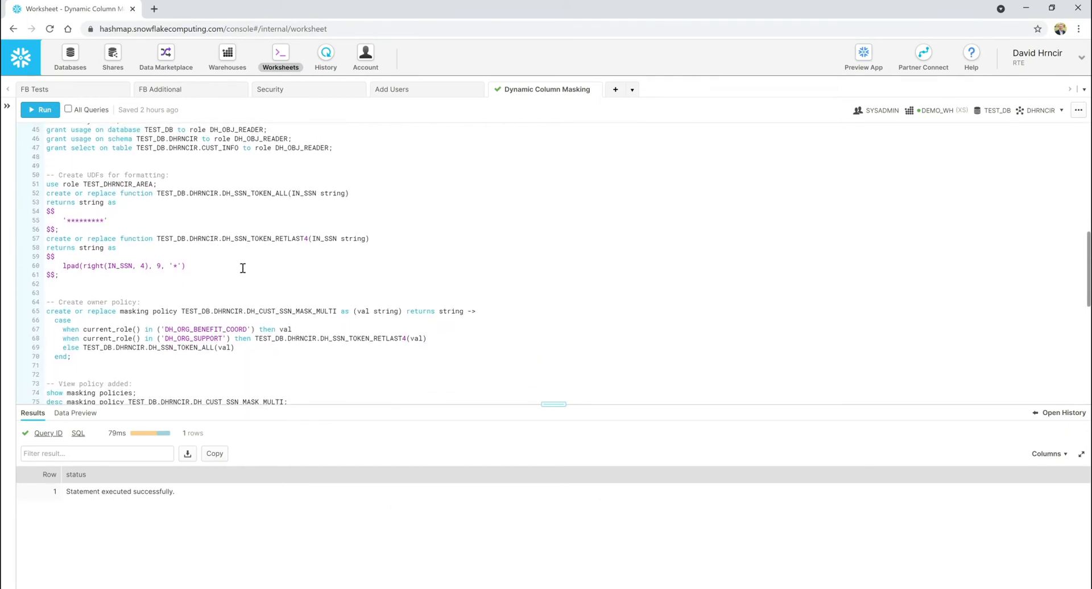
{"action": "mouse_move", "coordinate": [125, 251]}
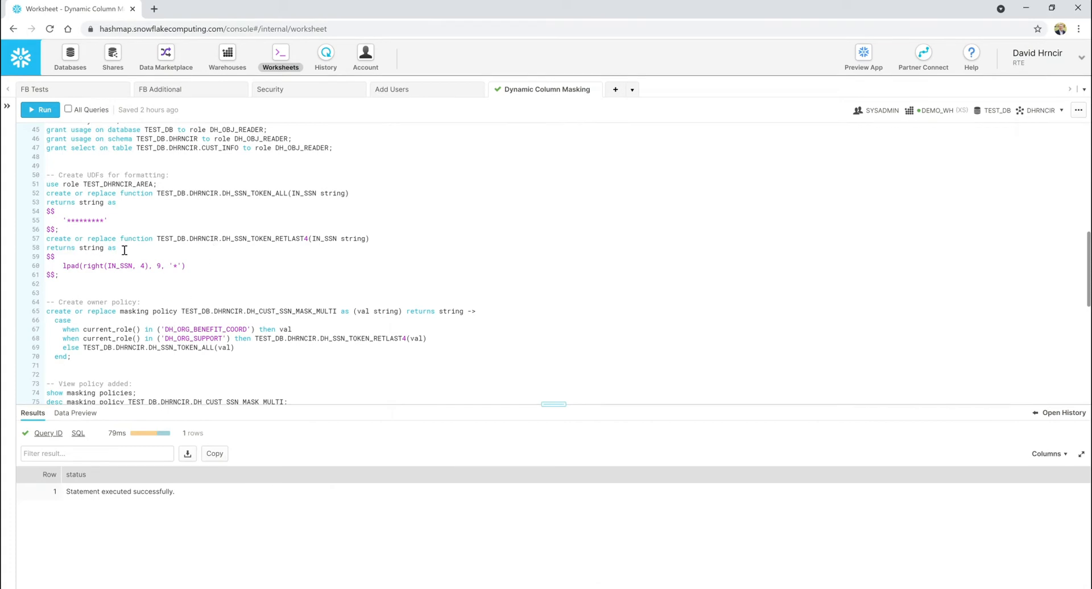
{"action": "mouse_move", "coordinate": [88, 230]}
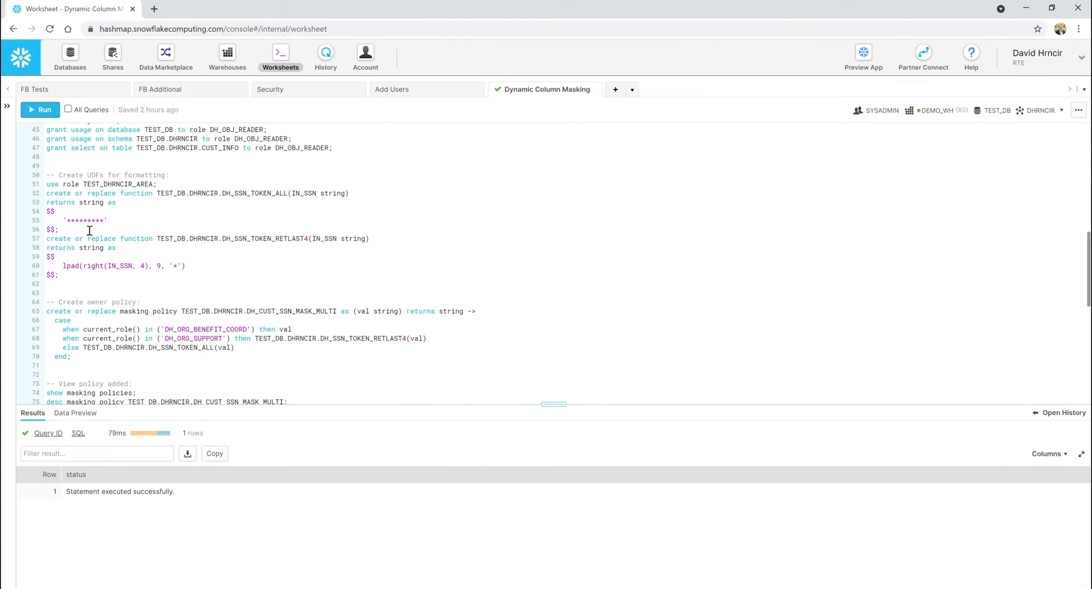
{"action": "mouse_move", "coordinate": [128, 216]}
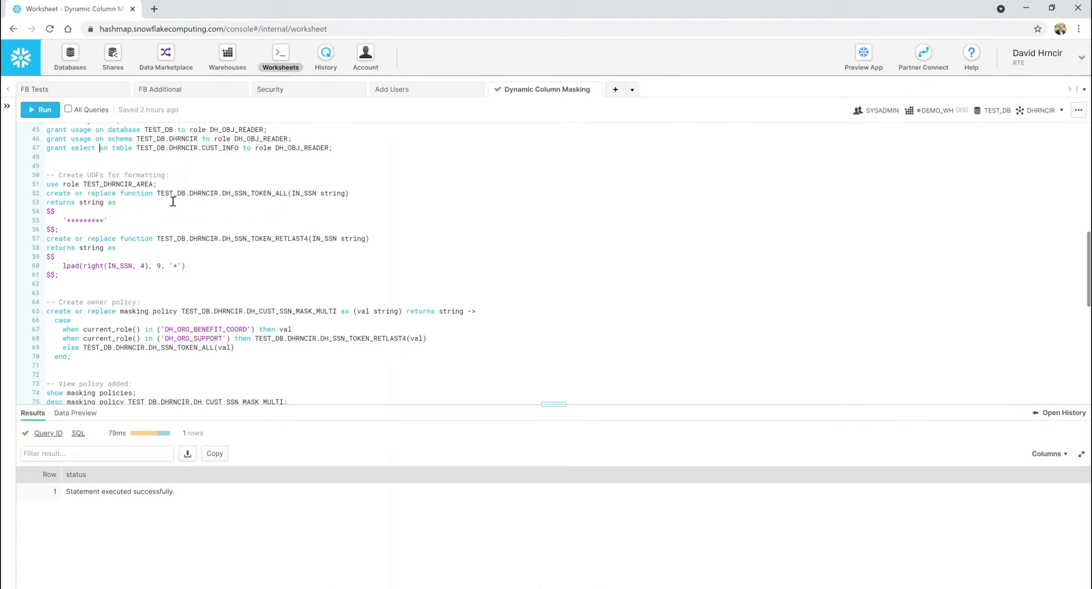
{"action": "mouse_move", "coordinate": [214, 193]}
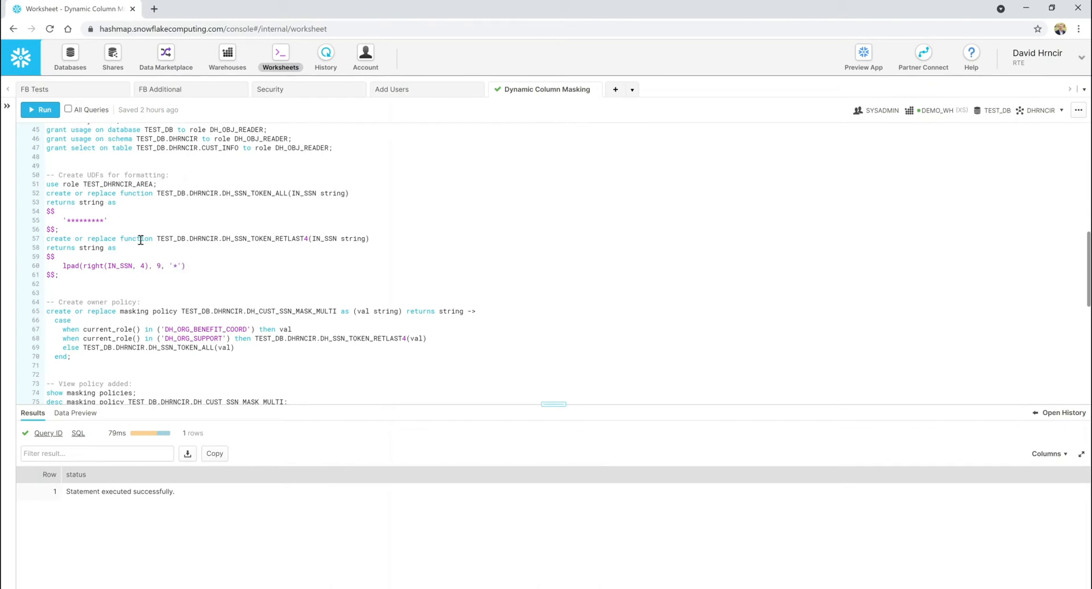
{"action": "mouse_move", "coordinate": [128, 184]}
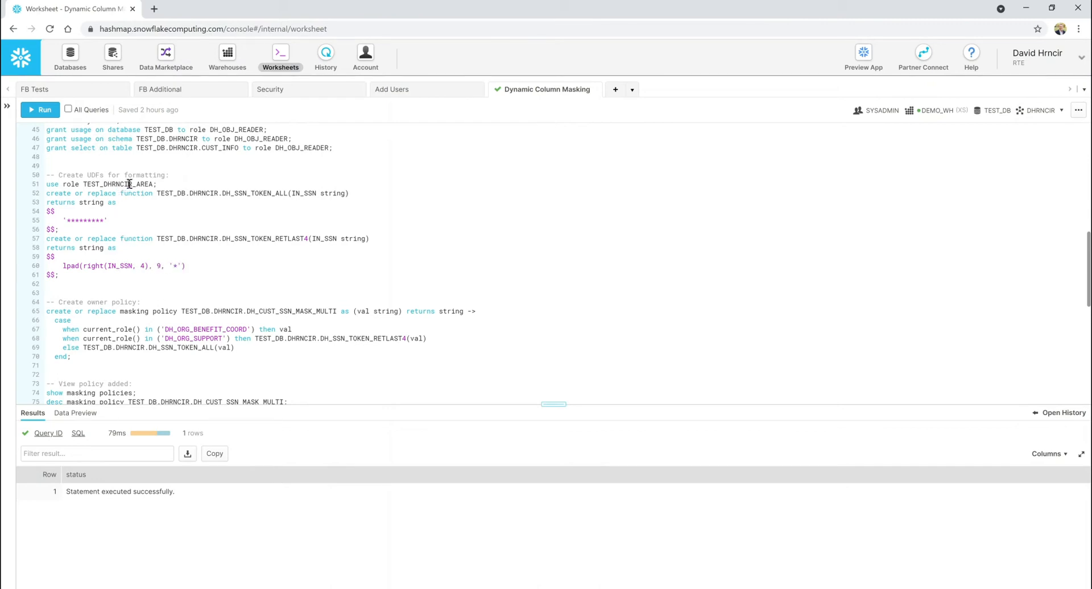
{"action": "left_click", "coordinate": [40, 110]}
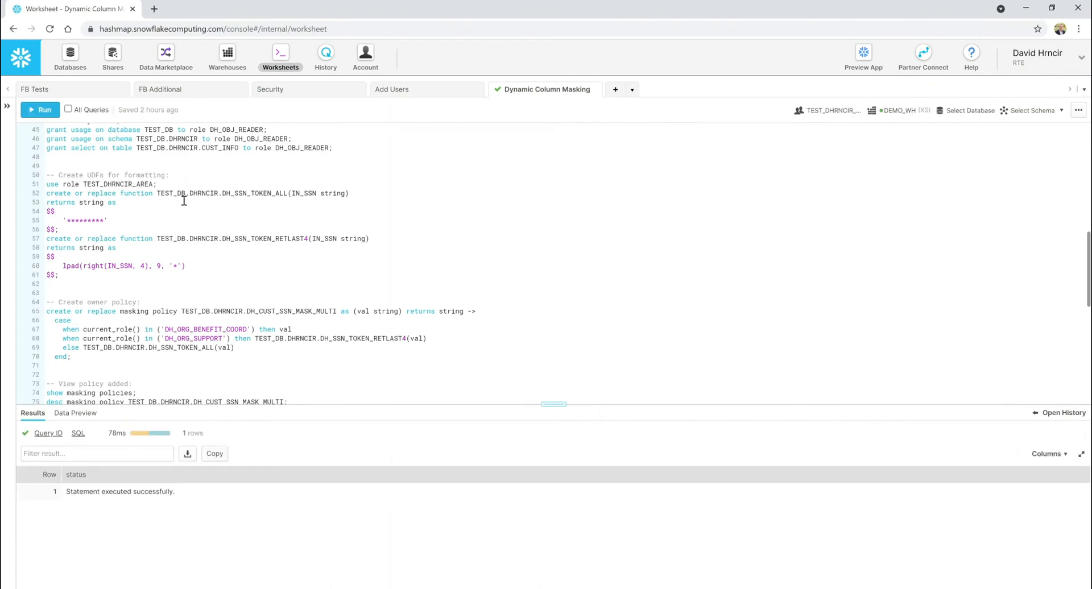
{"action": "mouse_move", "coordinate": [112, 180]}
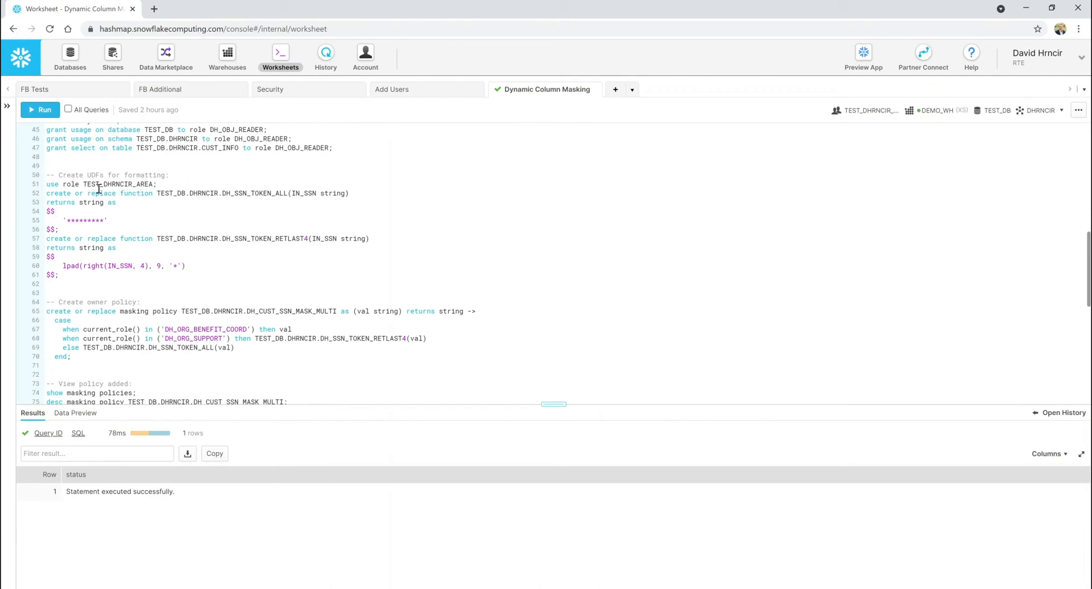
{"action": "mouse_move", "coordinate": [97, 202]}
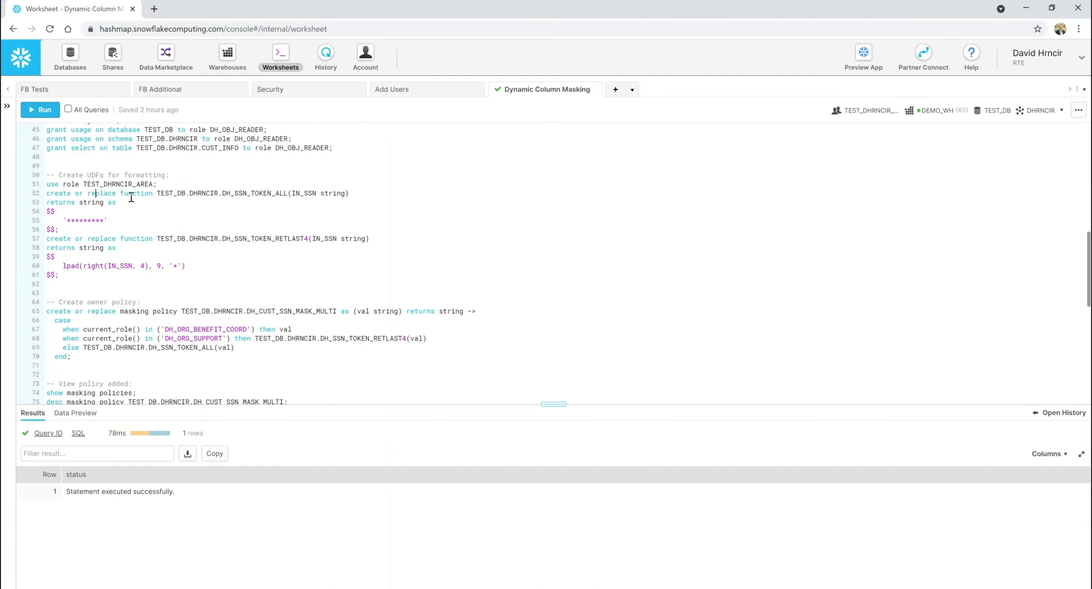
Step: Run both create function statements for DH_SSN_TOKEN_ALL and DH_SSN_TOKEN_RETLAST4
{"action": "left_click", "coordinate": [40, 109]}
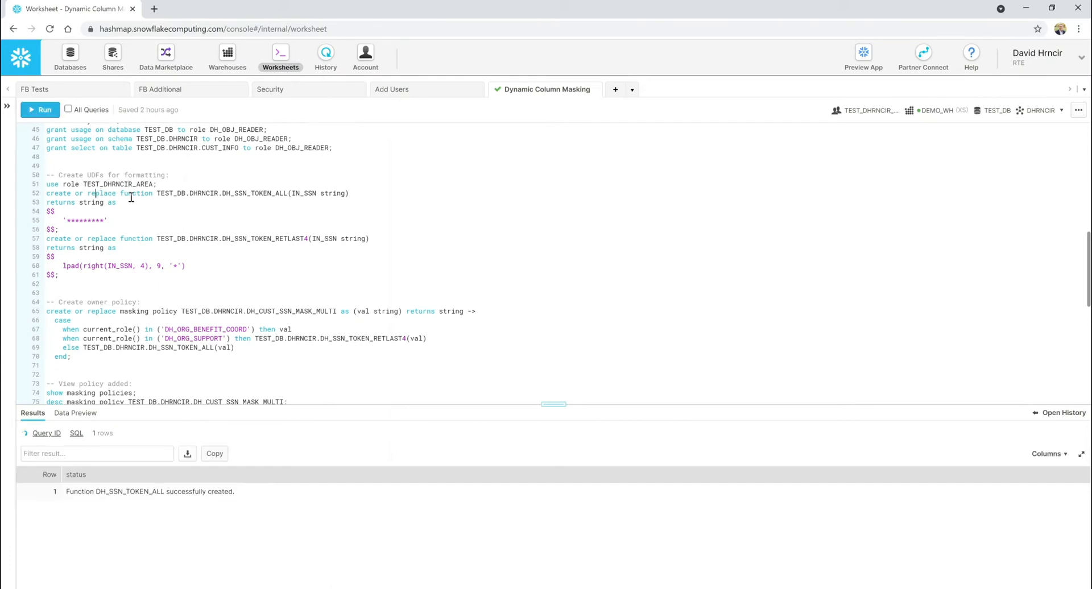
{"action": "left_click", "coordinate": [41, 109]}
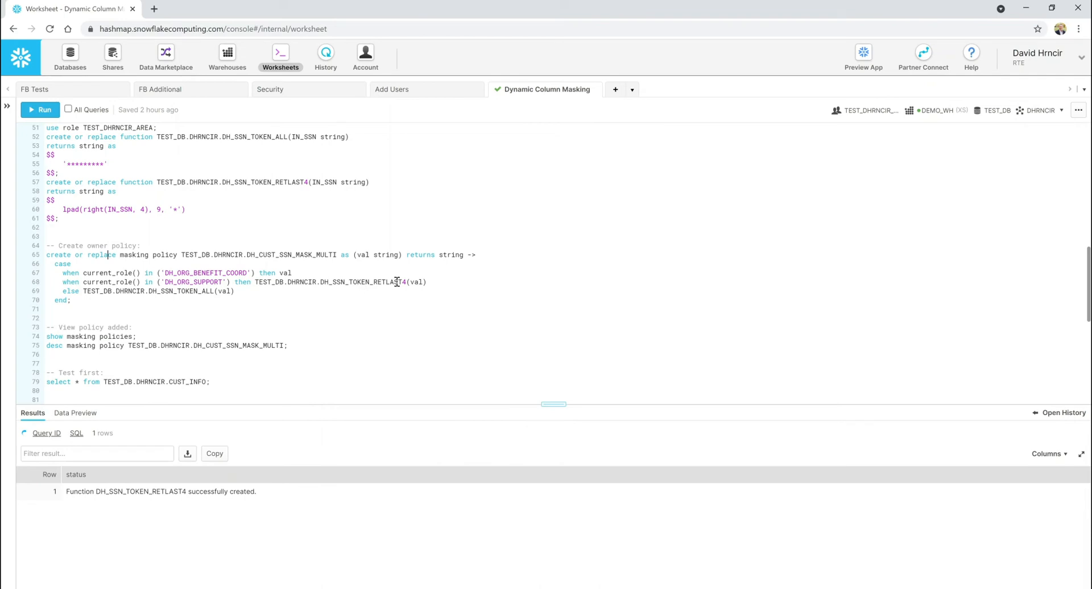
{"action": "mouse_move", "coordinate": [88, 304]}
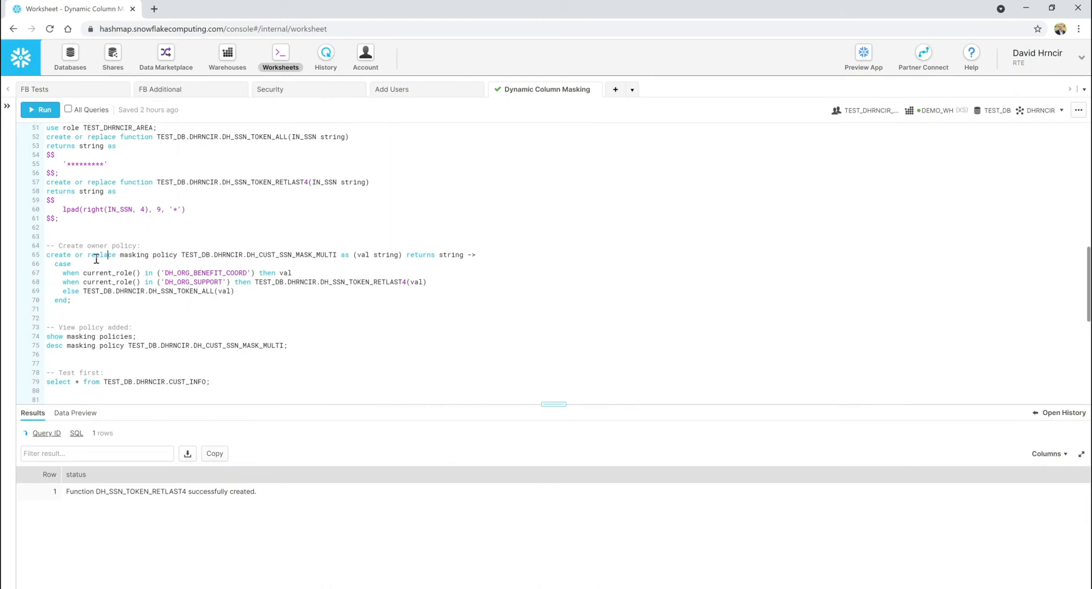
Step: Create DH_CUST_SSN_MASK_MULTI, then show and describe masking policies and close the body details
{"action": "left_click", "coordinate": [39, 109]}
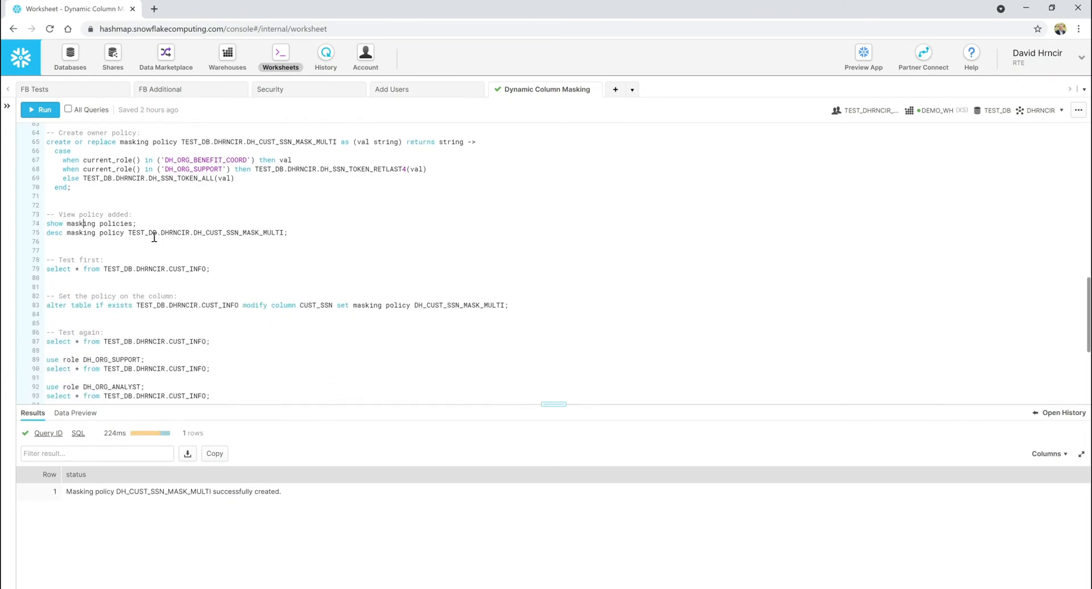
{"action": "left_click", "coordinate": [40, 109]}
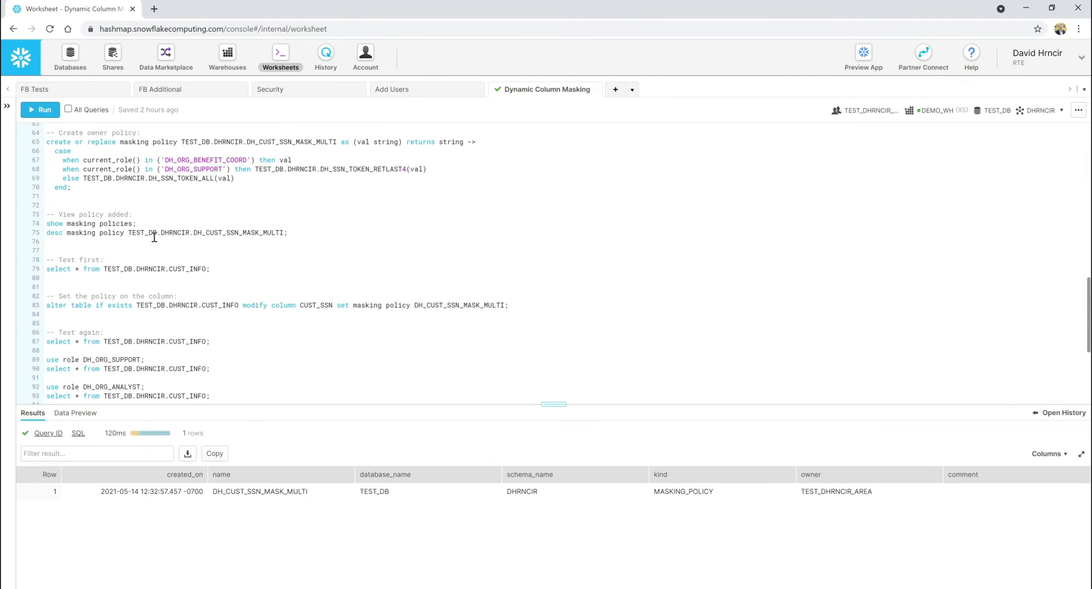
{"action": "mouse_move", "coordinate": [183, 302]}
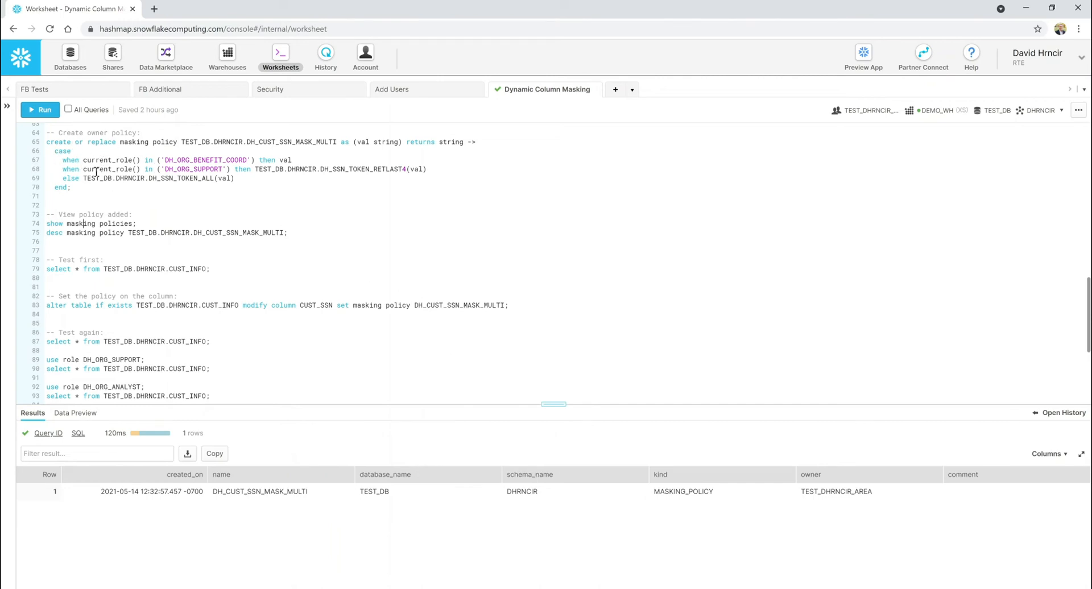
{"action": "mouse_move", "coordinate": [198, 280]}
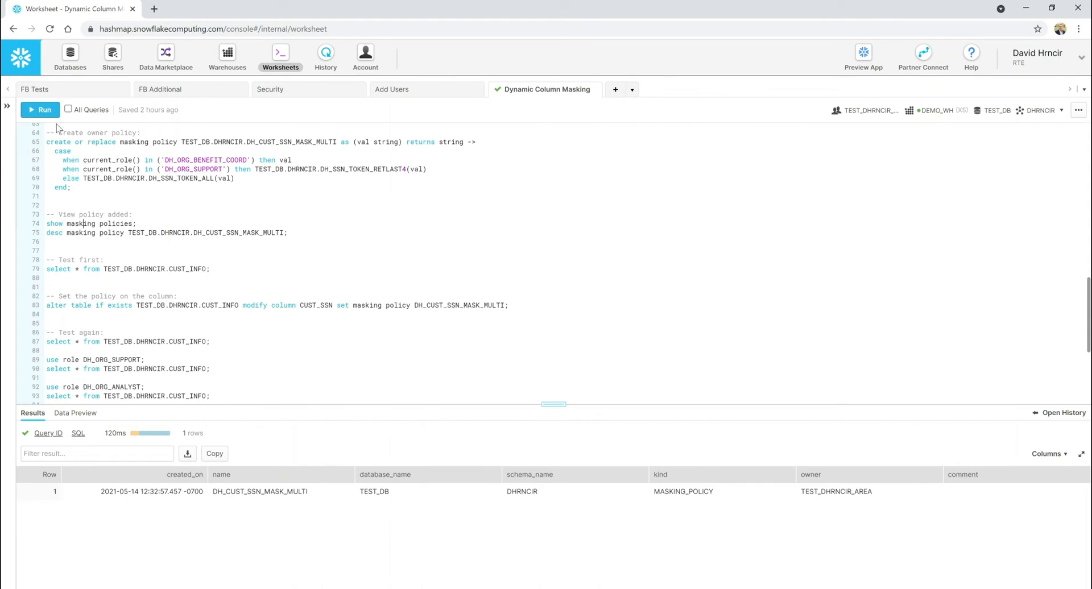
{"action": "mouse_move", "coordinate": [320, 270]}
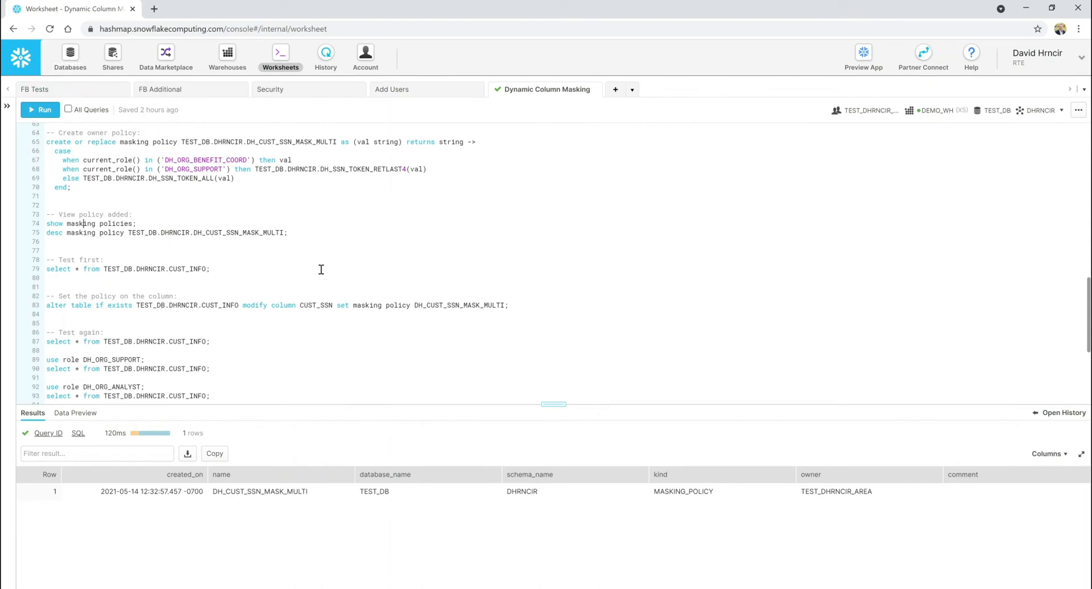
{"action": "mouse_move", "coordinate": [103, 235]}
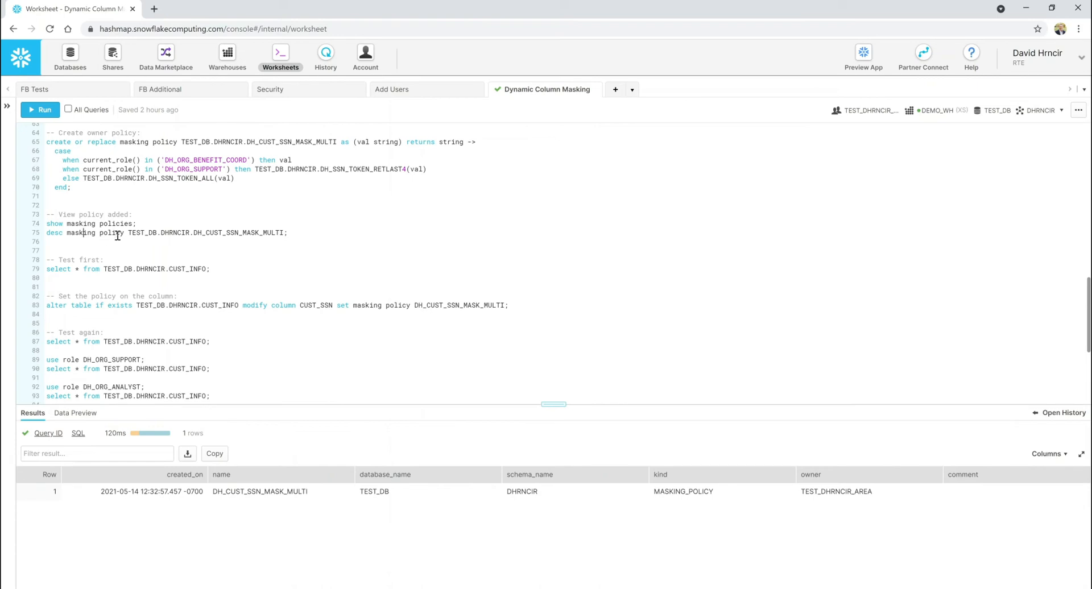
{"action": "left_click", "coordinate": [41, 109]}
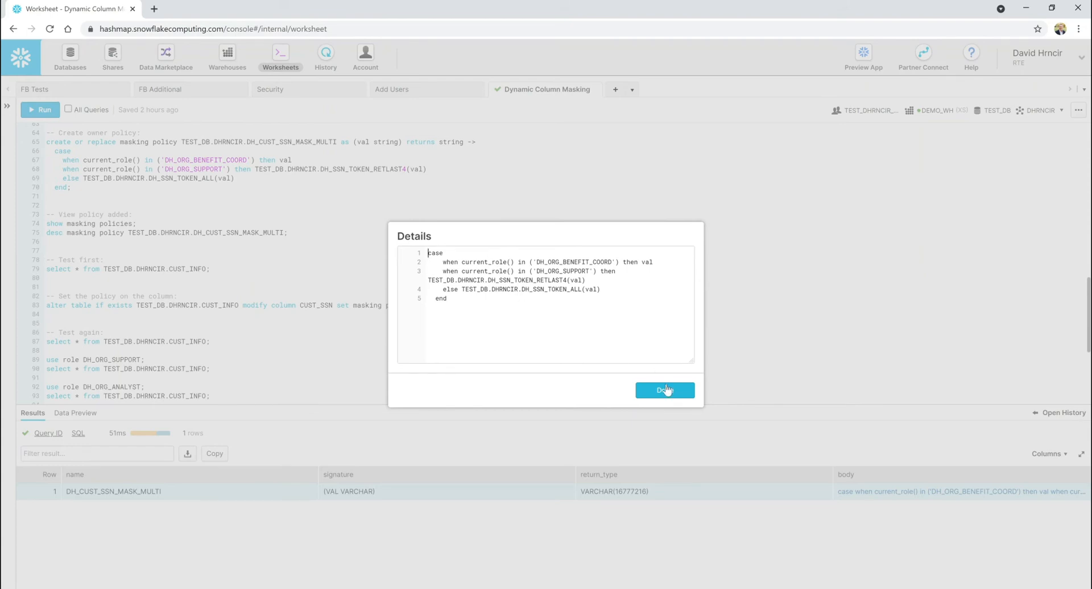
{"action": "left_click", "coordinate": [664, 390]}
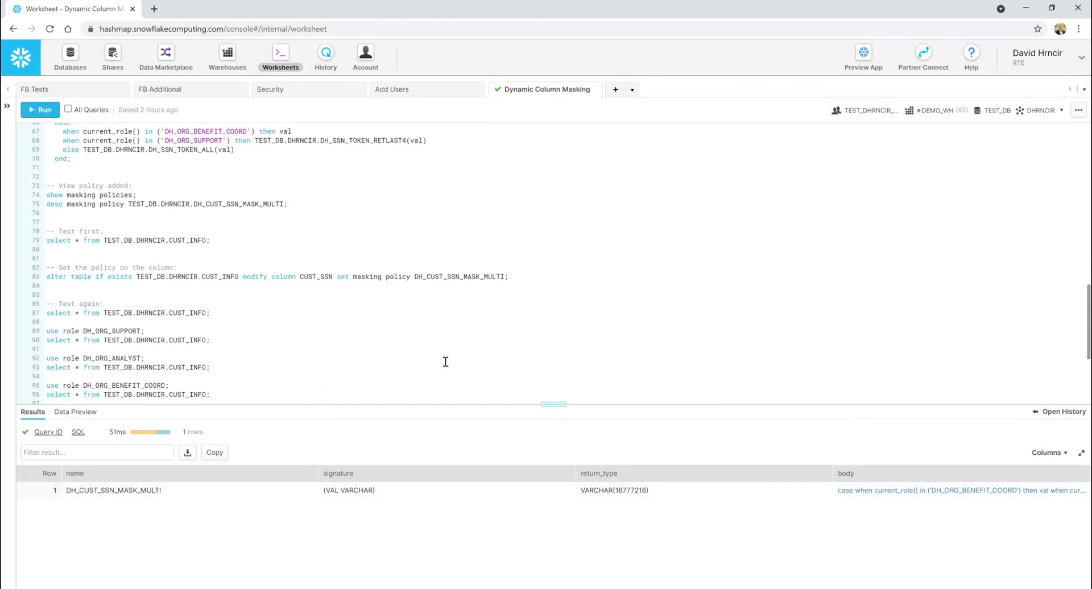
Step: Select all from TEST_DB.DHRNCIR.CUST_INFO, returning 1,000 rows with unmasked SSNs like 123456789
{"action": "scroll", "scroll_direction": "down", "scroll_amount": 3}
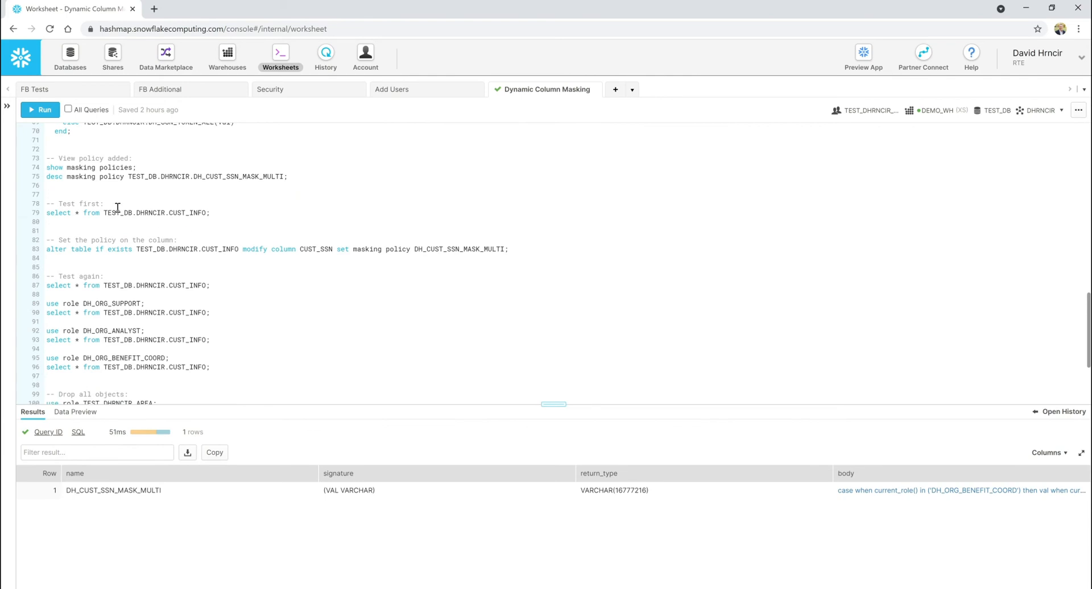
{"action": "left_click", "coordinate": [40, 109]}
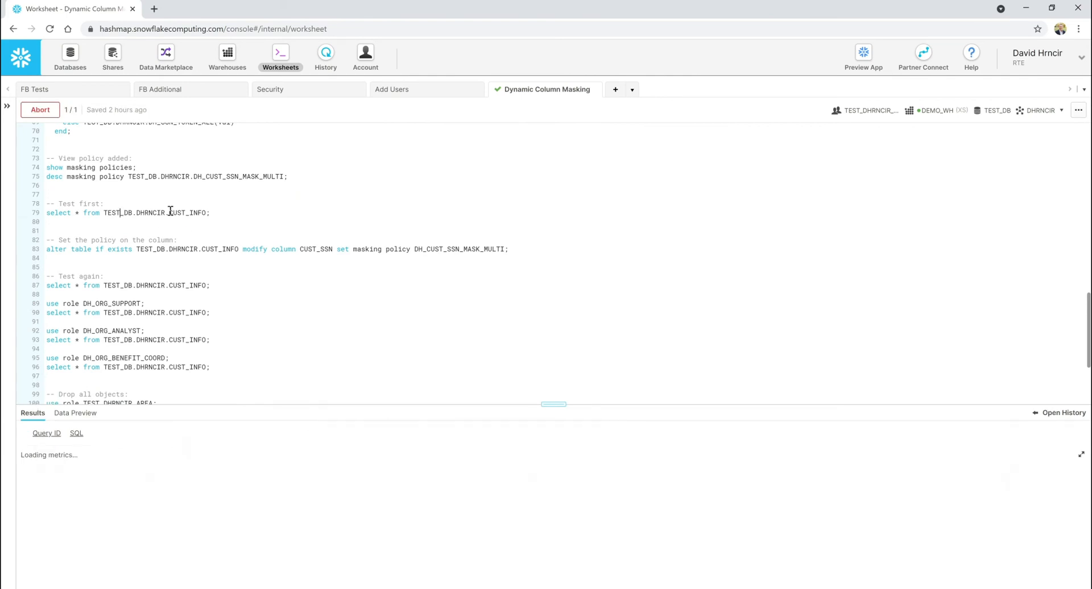
{"action": "left_click", "coordinate": [39, 109]}
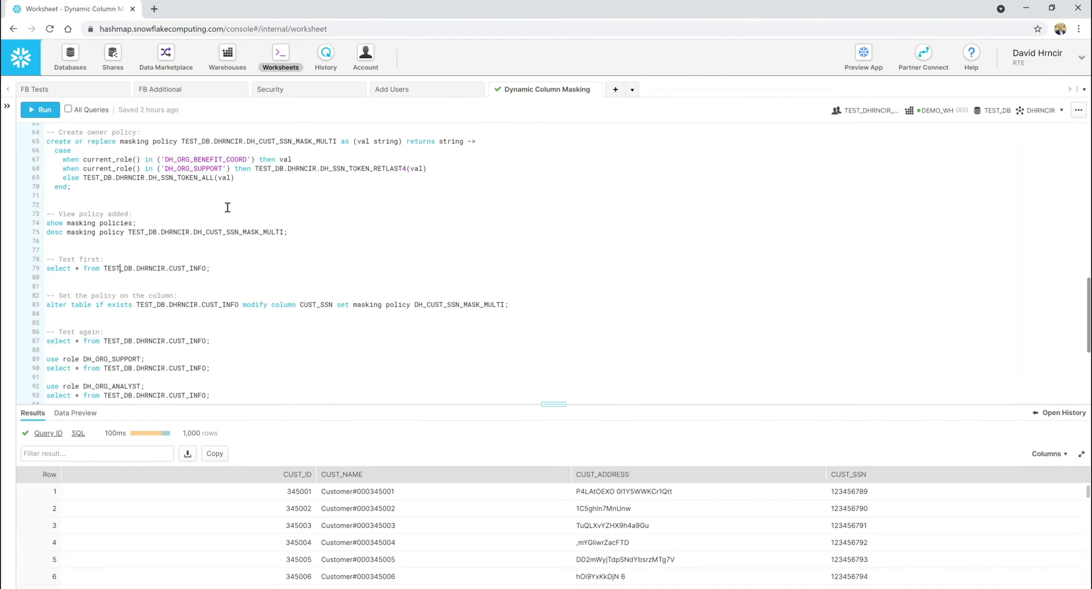
{"action": "mouse_move", "coordinate": [199, 254]}
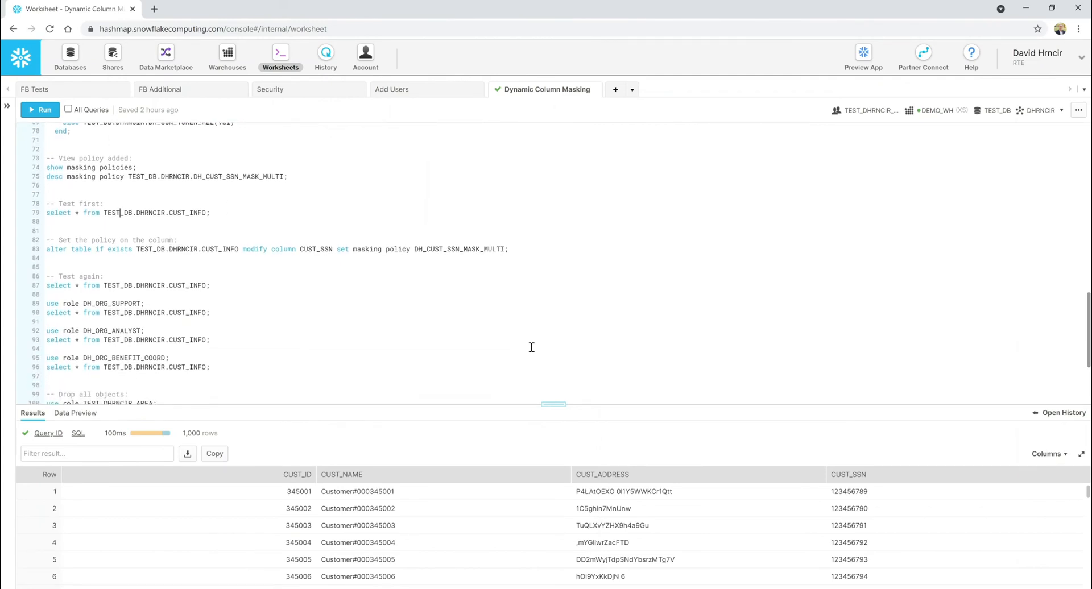
{"action": "mouse_move", "coordinate": [863, 110]}
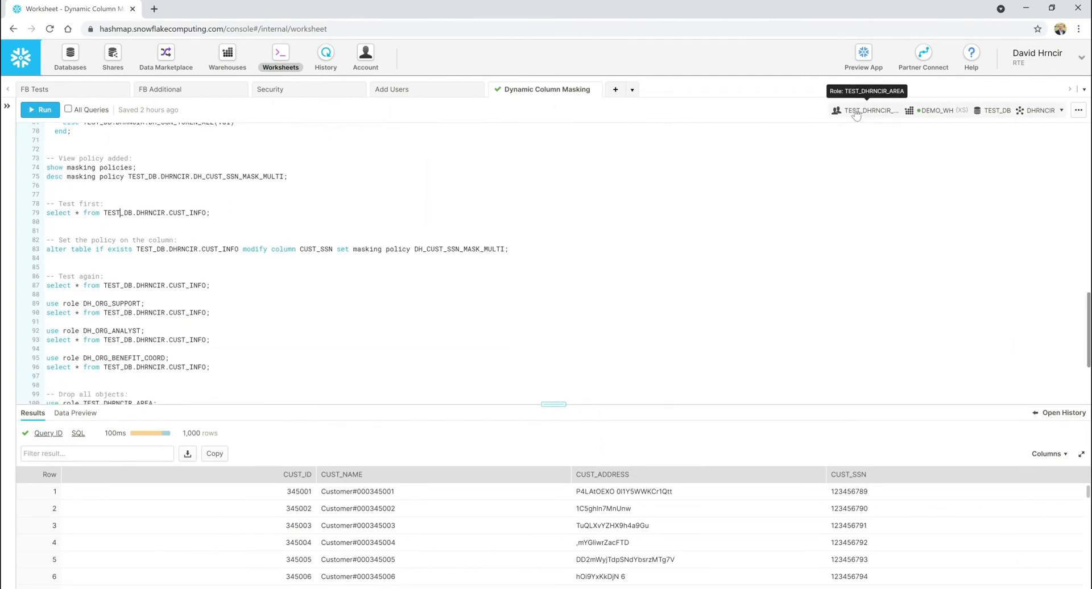
{"action": "mouse_move", "coordinate": [869, 525]}
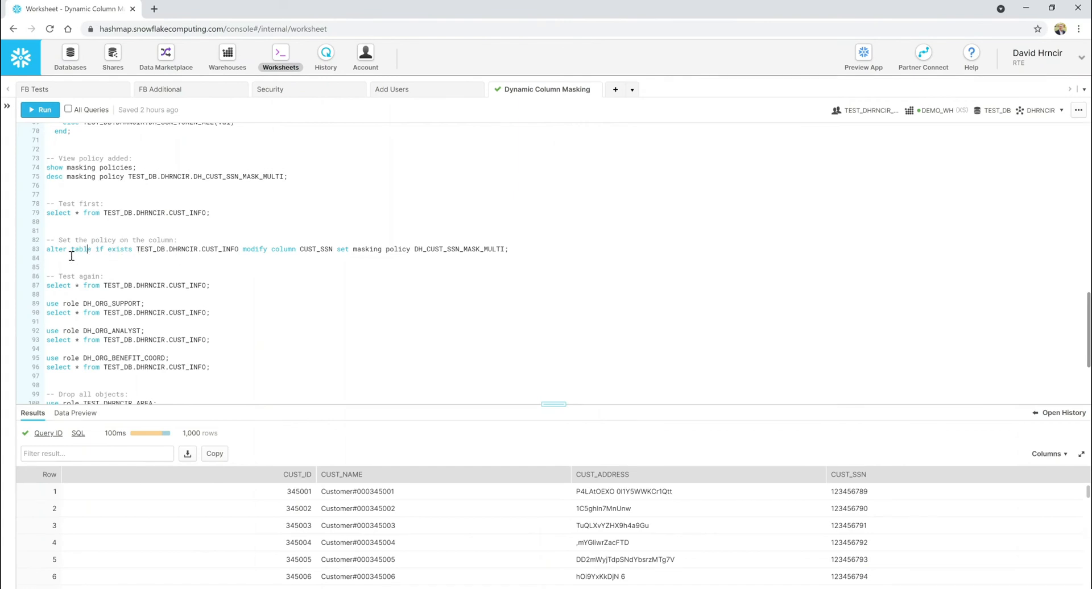
{"action": "mouse_move", "coordinate": [193, 258]}
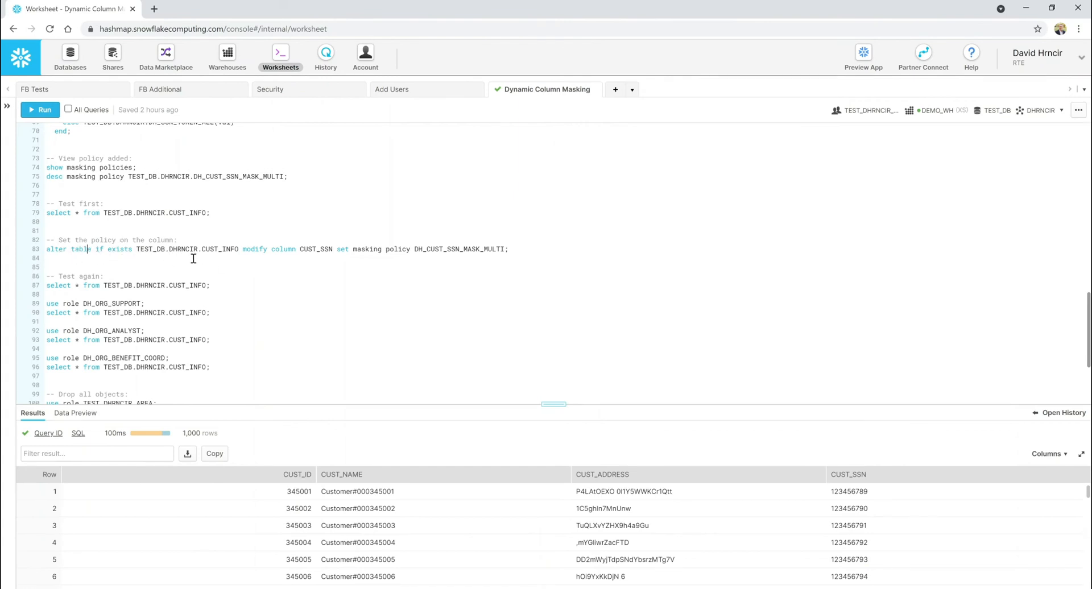
{"action": "mouse_move", "coordinate": [411, 249]}
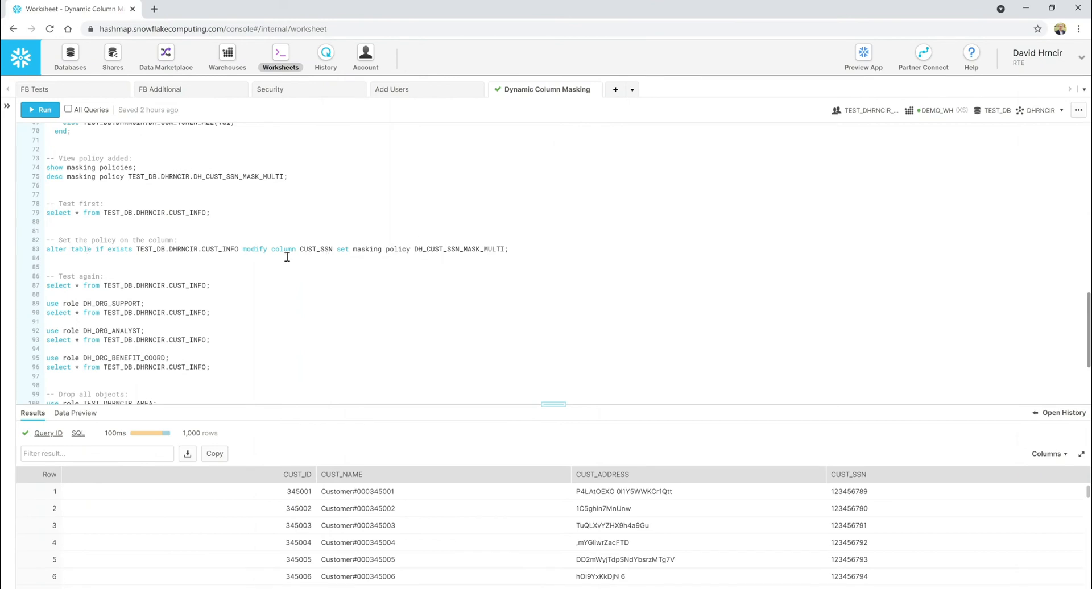
Step: Attach DH_CUST_SSN_MASK_MULTI to CUST_SSN and re-query CUST_INFO so SSNs return as asterisks
{"action": "left_click", "coordinate": [40, 109]}
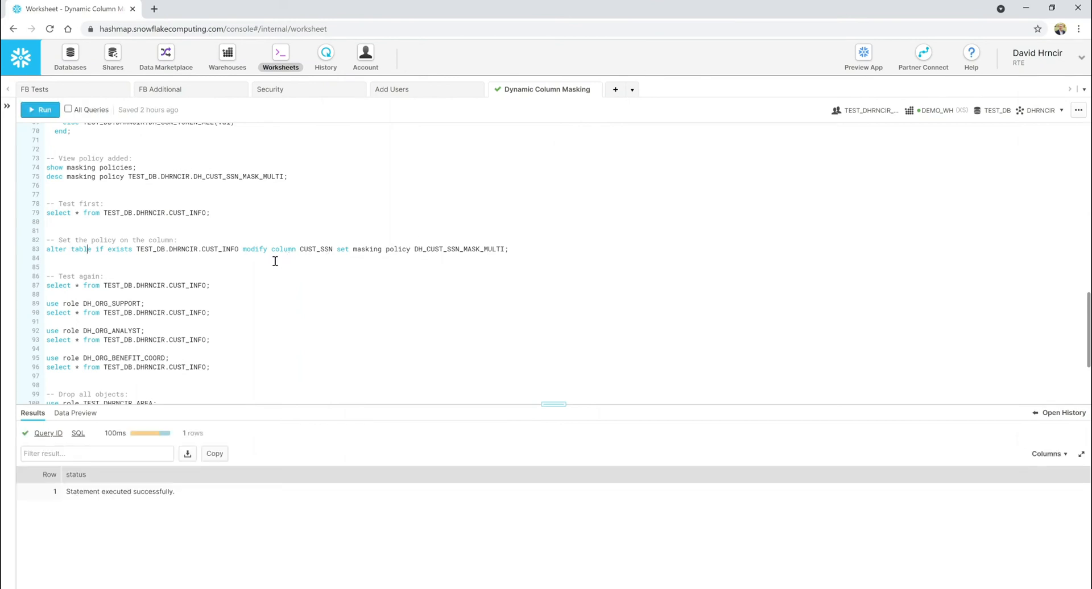
{"action": "scroll", "scroll_direction": "down", "scroll_amount": 3}
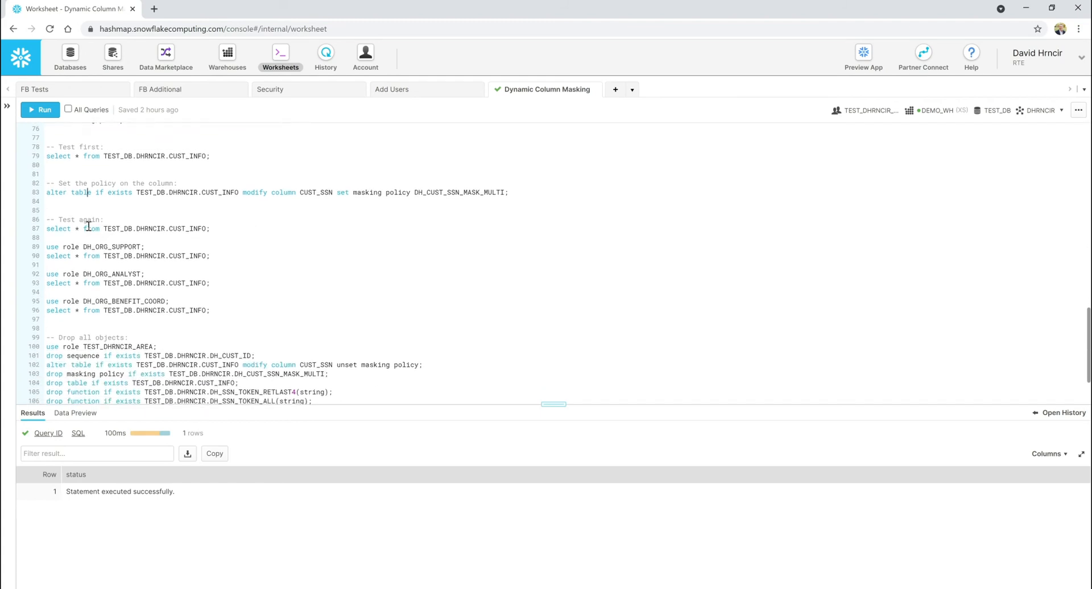
{"action": "left_click", "coordinate": [41, 110]}
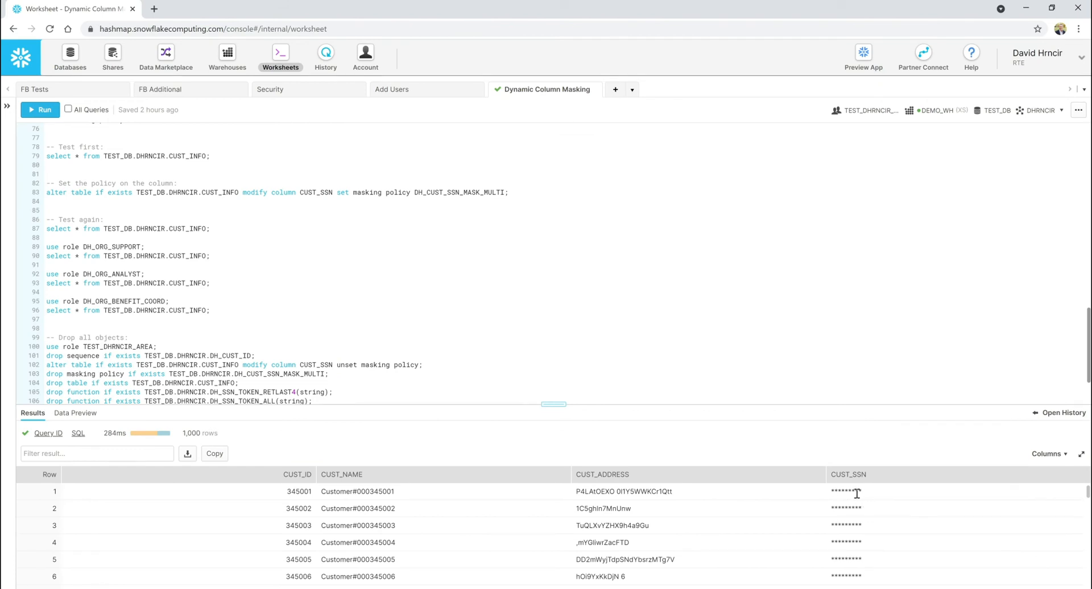
{"action": "mouse_move", "coordinate": [905, 320]}
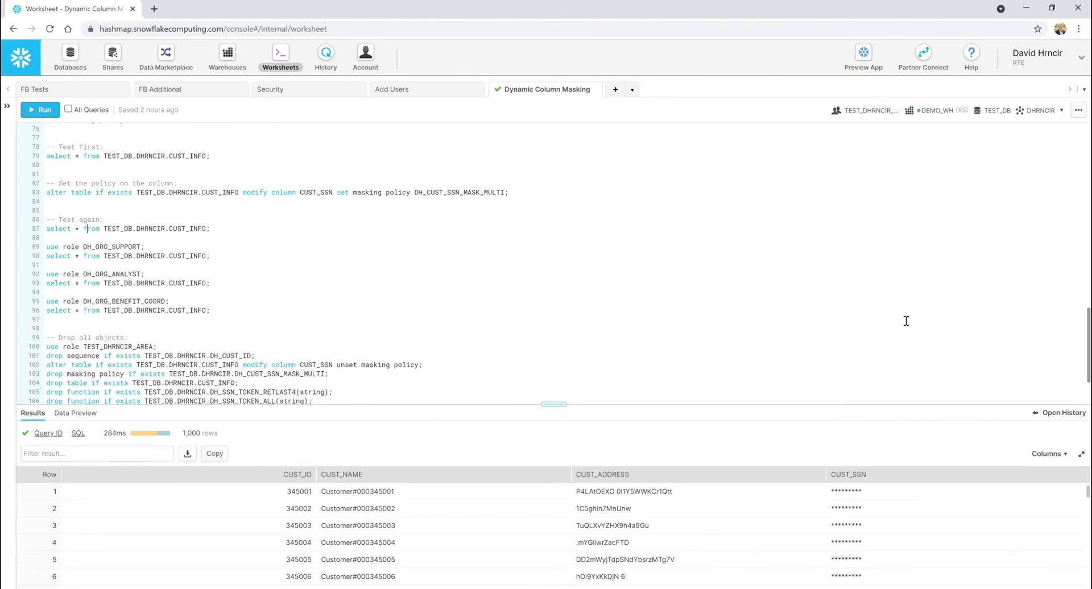
{"action": "left_click", "coordinate": [848, 474]}
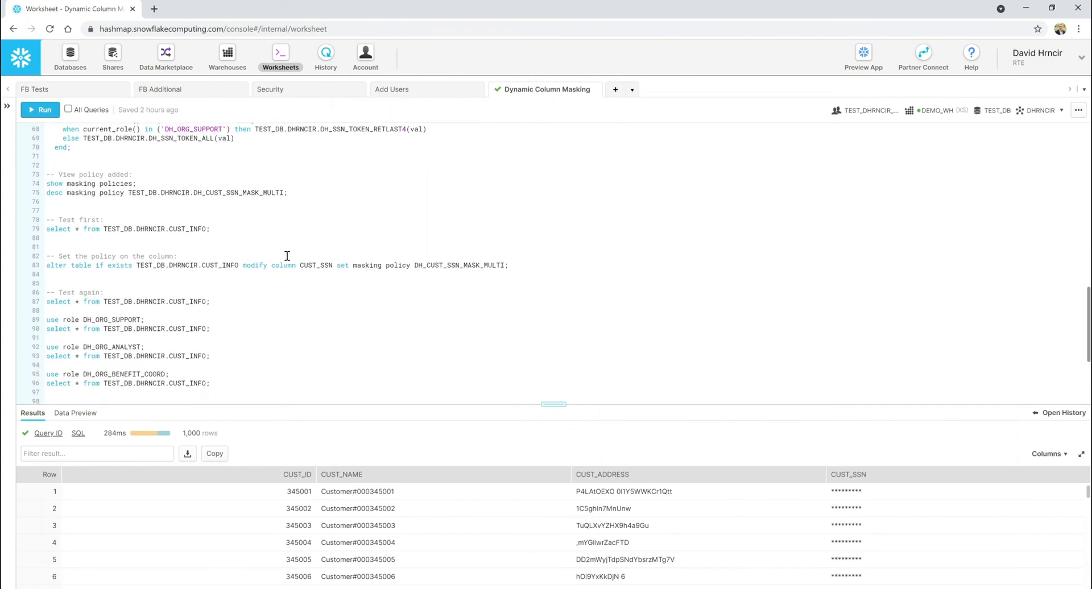
Step: Switch to DH_ORG_SUPPORT and query CUST_INFO, getting last-four-only SSNs
{"action": "scroll", "scroll_direction": "down", "scroll_amount": 3}
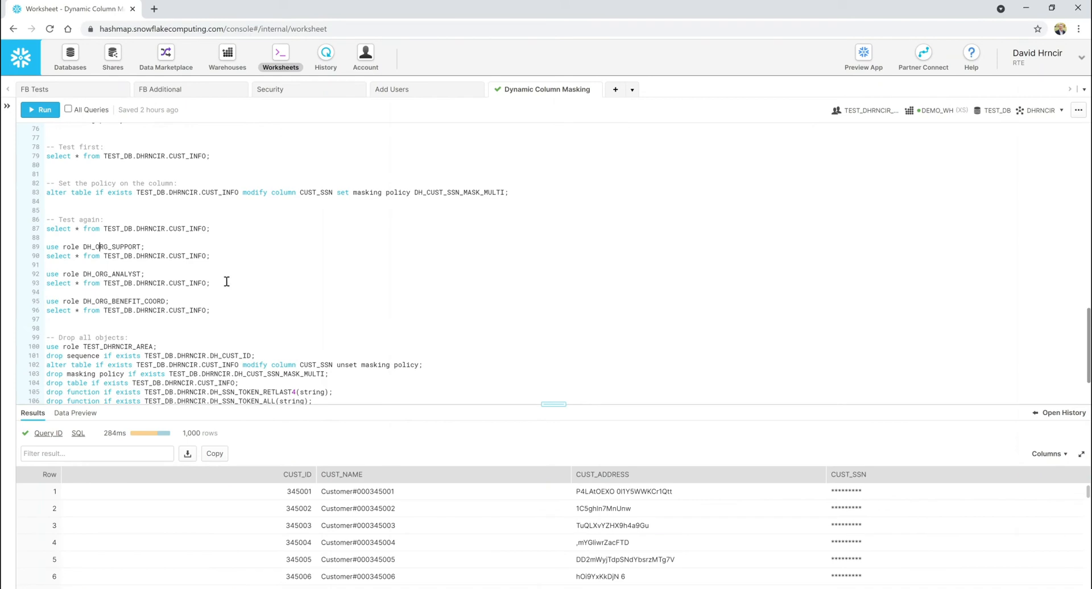
{"action": "left_click", "coordinate": [40, 109]}
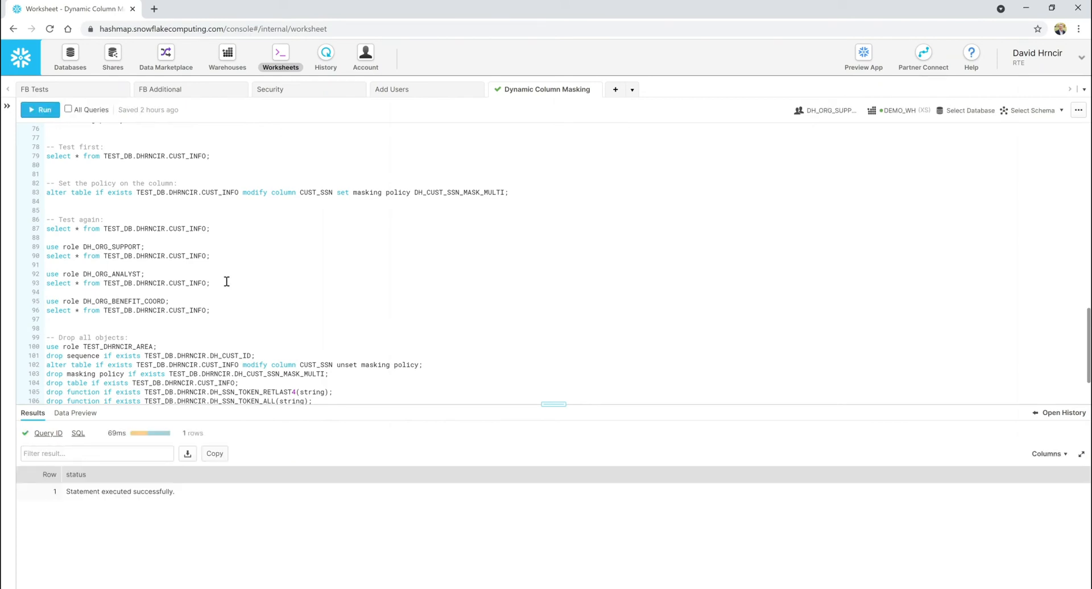
{"action": "mouse_move", "coordinate": [239, 323]}
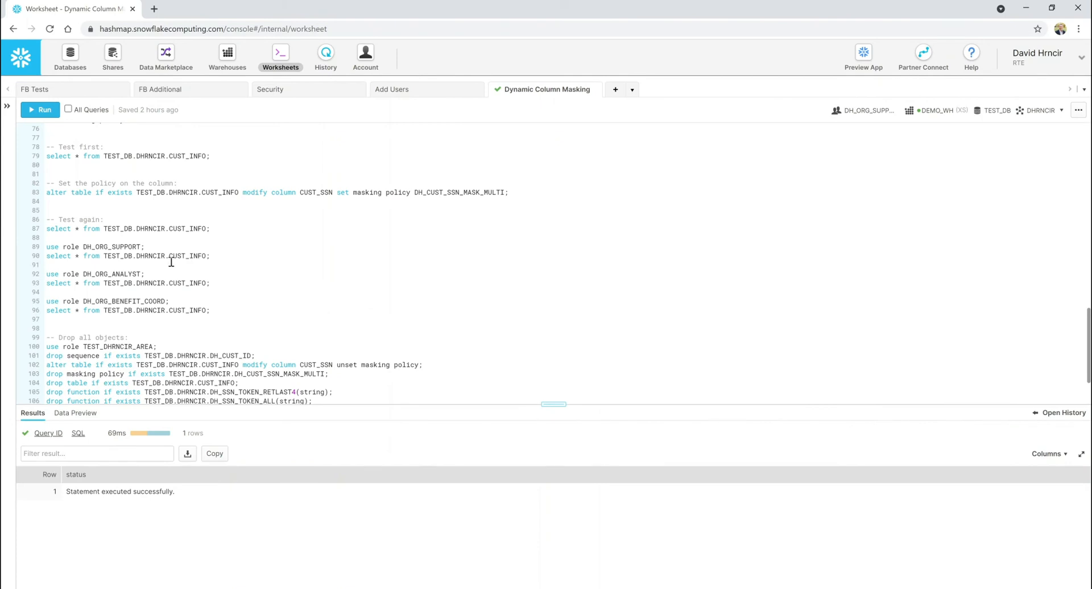
{"action": "left_click", "coordinate": [40, 110]}
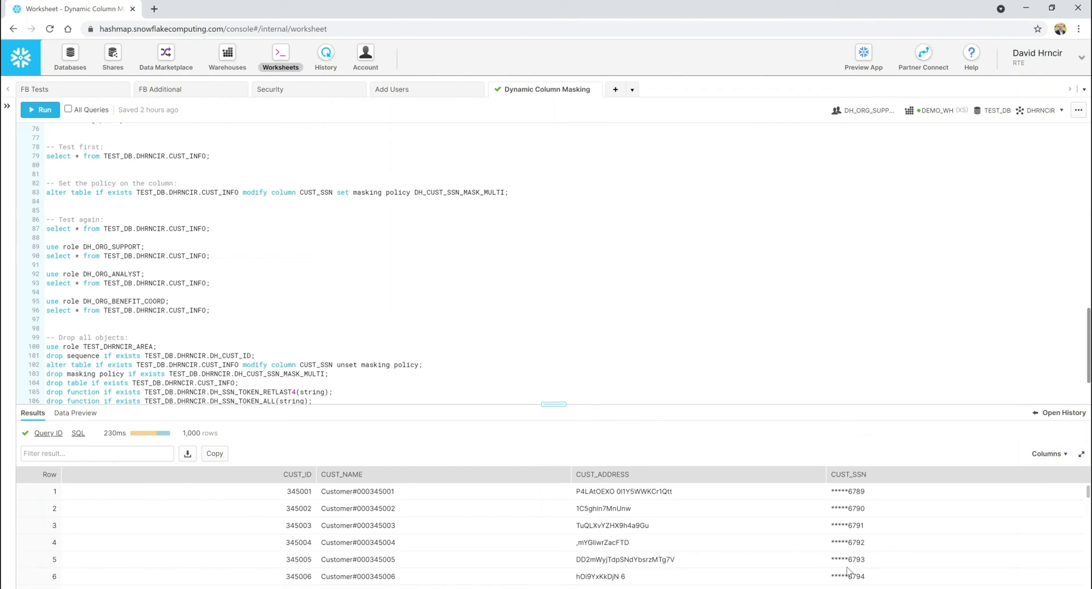
{"action": "mouse_move", "coordinate": [830, 568]}
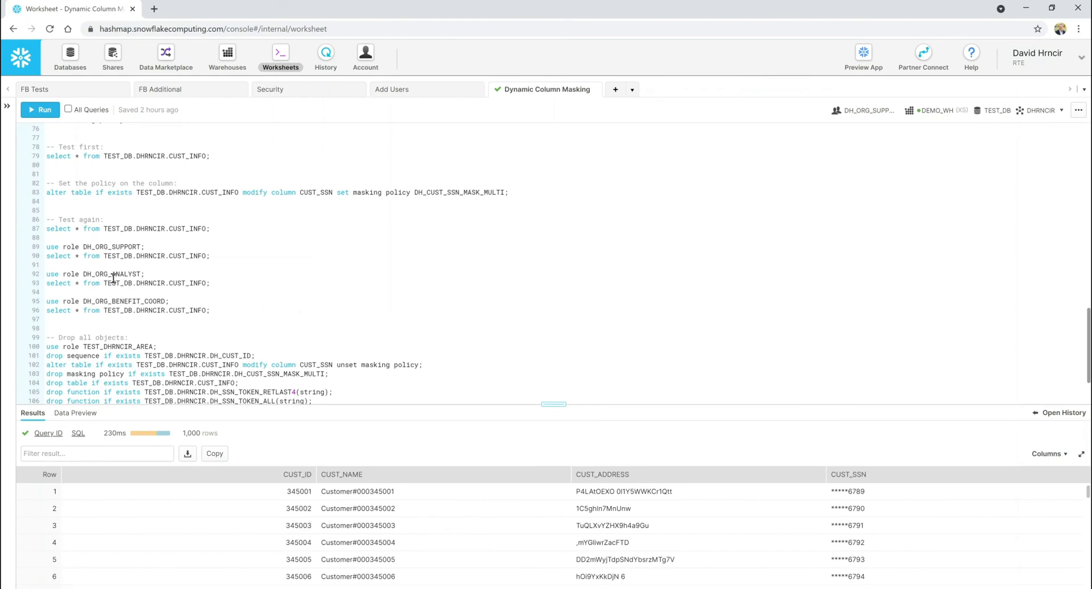
Step: Query CUST_INFO as DH_ORG_ANALYST (fully masked) and DH_ORG_BENEFIT_COORD (full SSNs)
{"action": "left_click", "coordinate": [43, 109]}
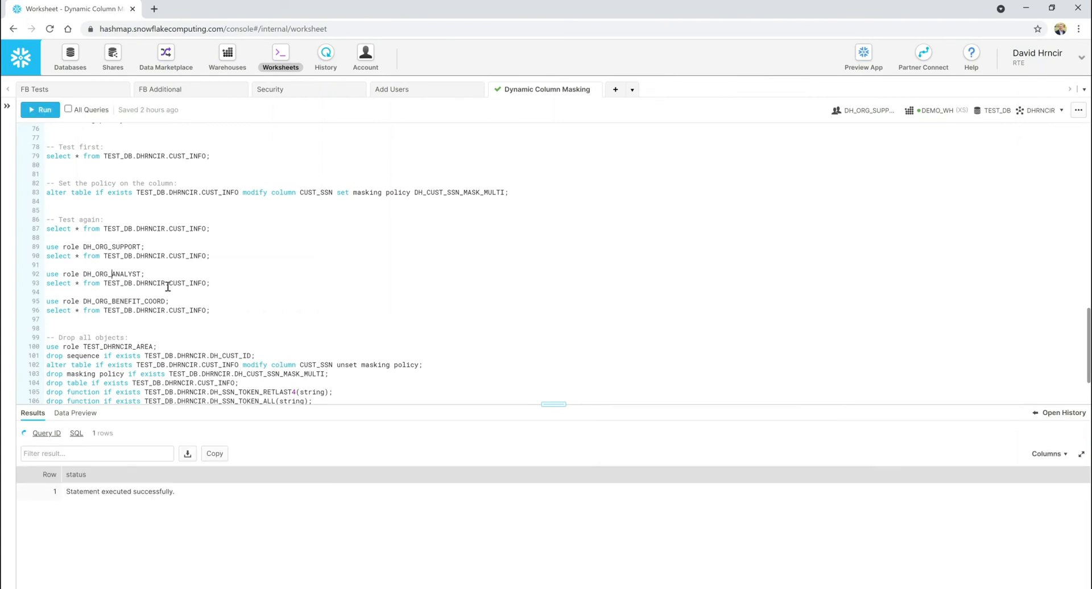
{"action": "left_click", "coordinate": [43, 109]}
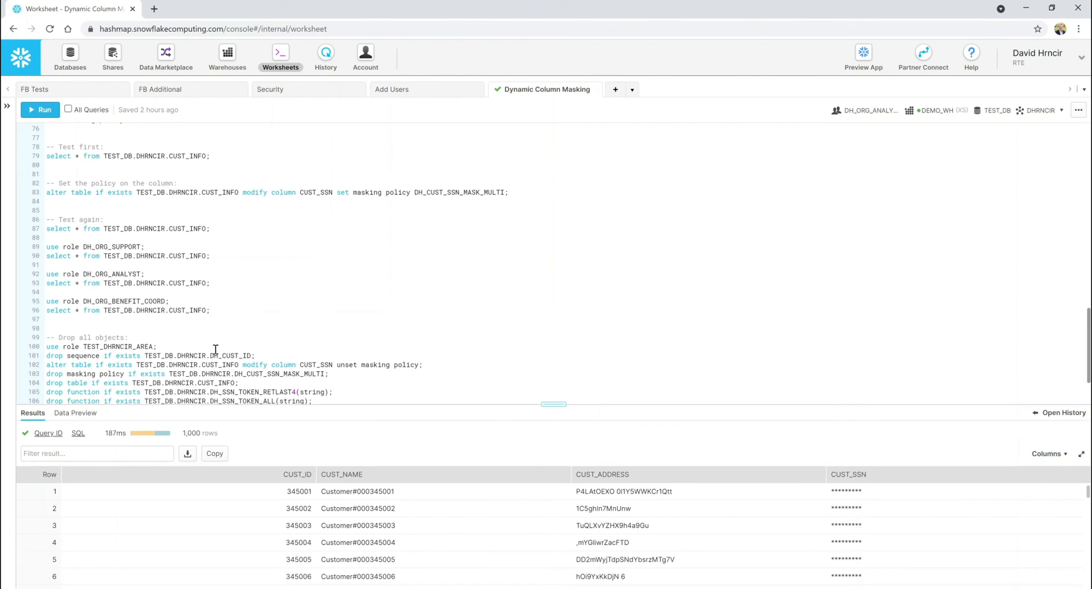
{"action": "mouse_move", "coordinate": [239, 419]}
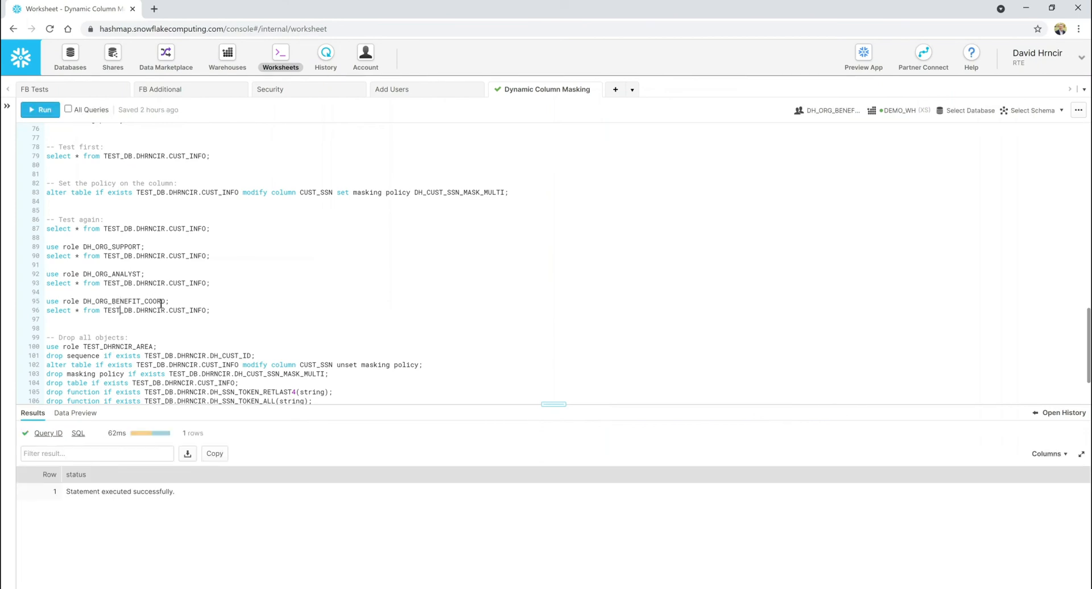
{"action": "left_click", "coordinate": [40, 110]}
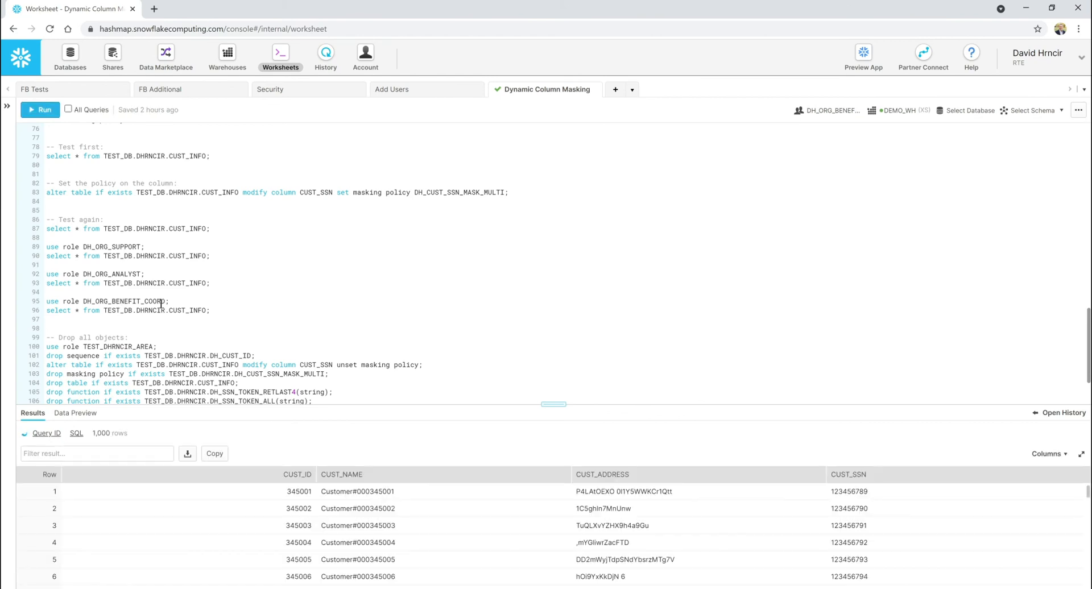
{"action": "left_click", "coordinate": [40, 109]}
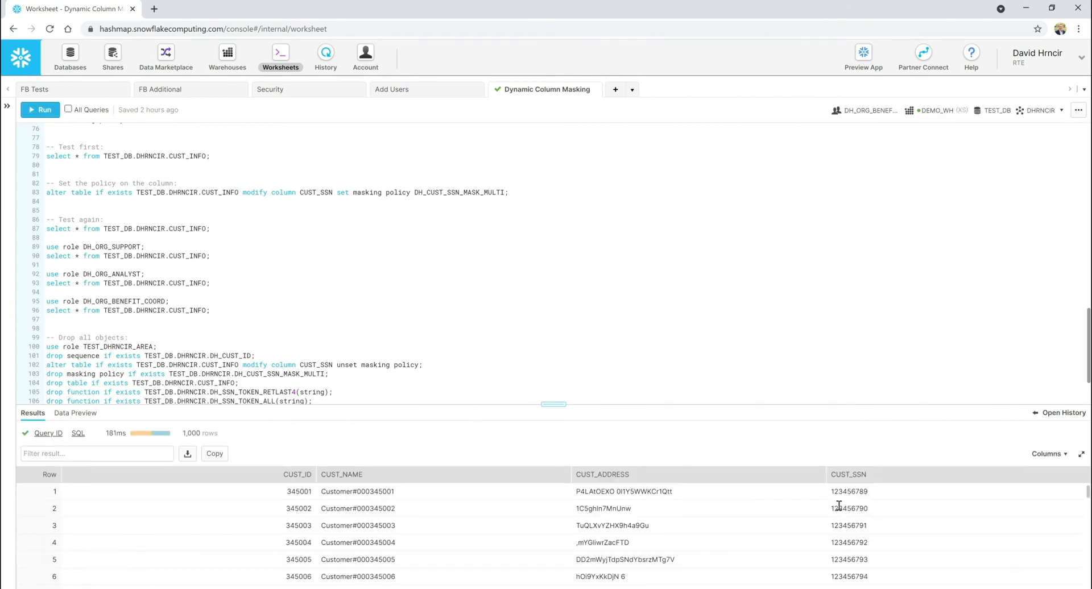
{"action": "mouse_move", "coordinate": [575, 465]}
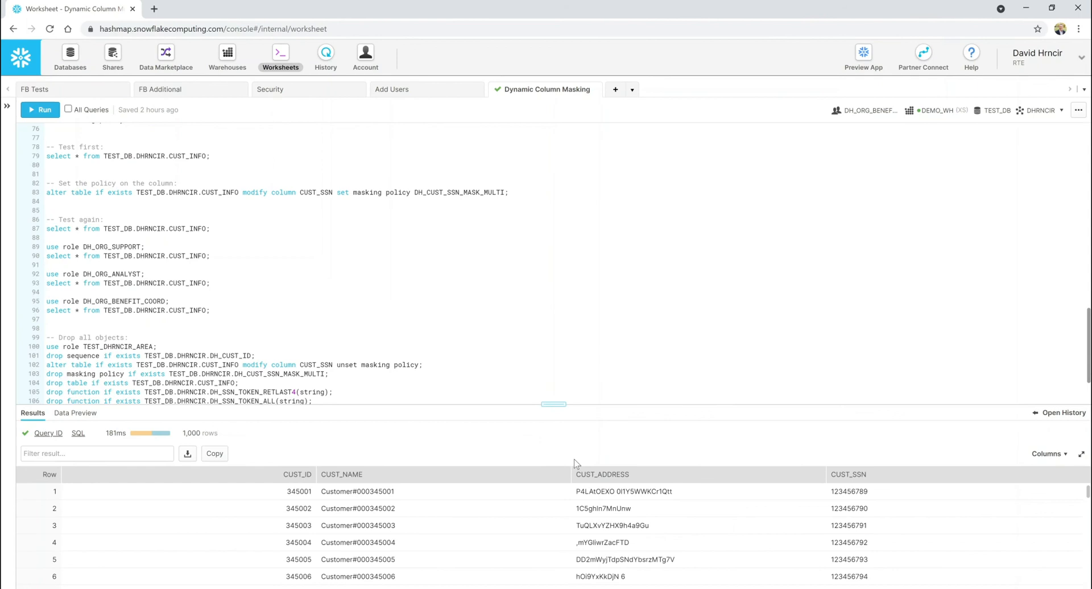
{"action": "mouse_move", "coordinate": [252, 337]}
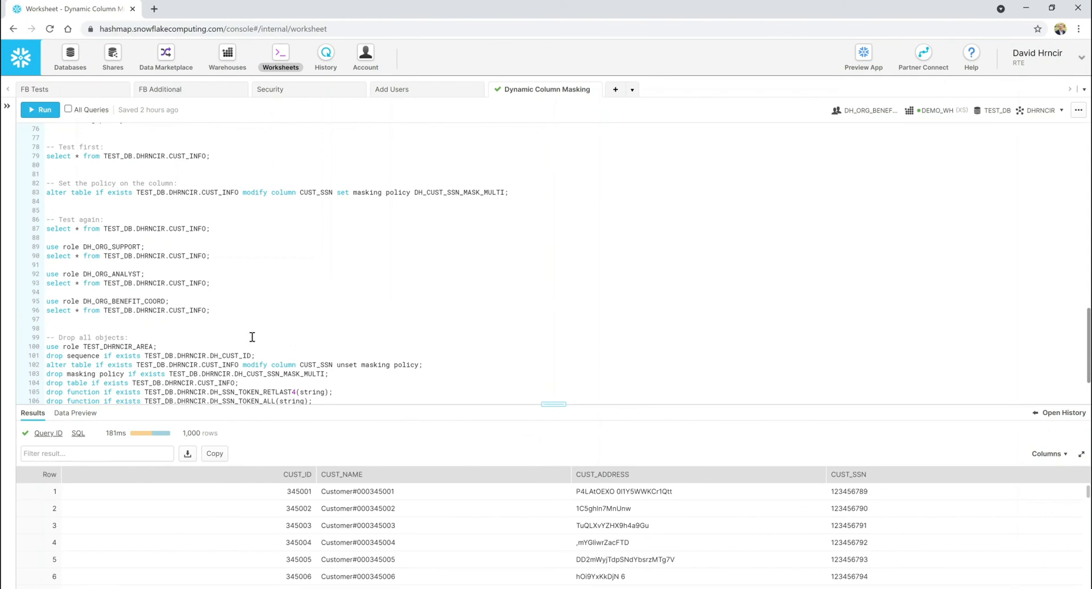
{"action": "mouse_move", "coordinate": [596, 407]}
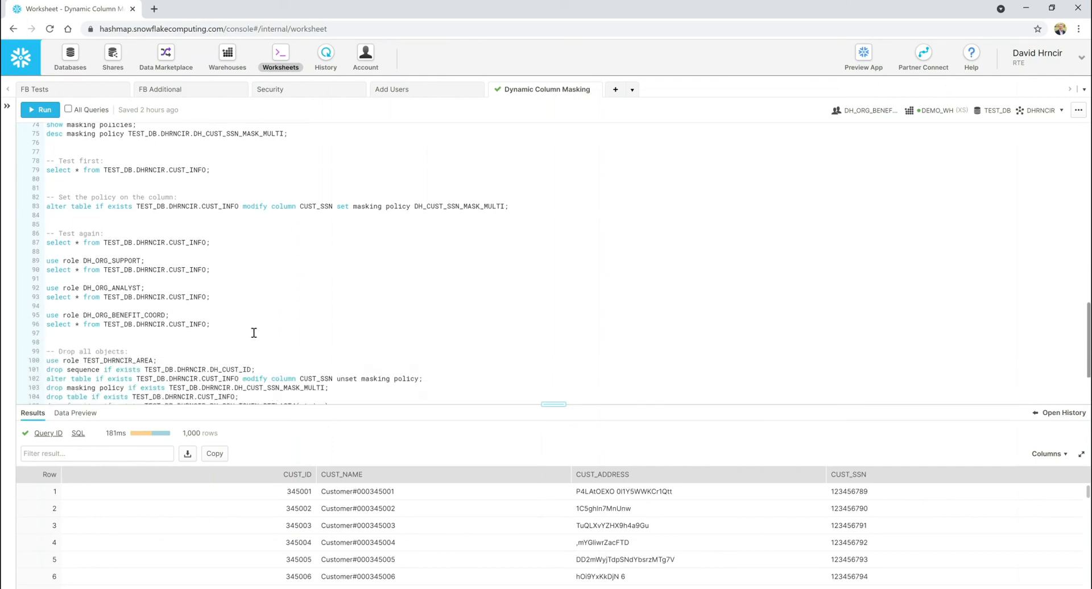
Step: Restore the schema owner role, attempt the policy drop, and drop the sequence
{"action": "scroll", "scroll_direction": "down", "scroll_amount": 3}
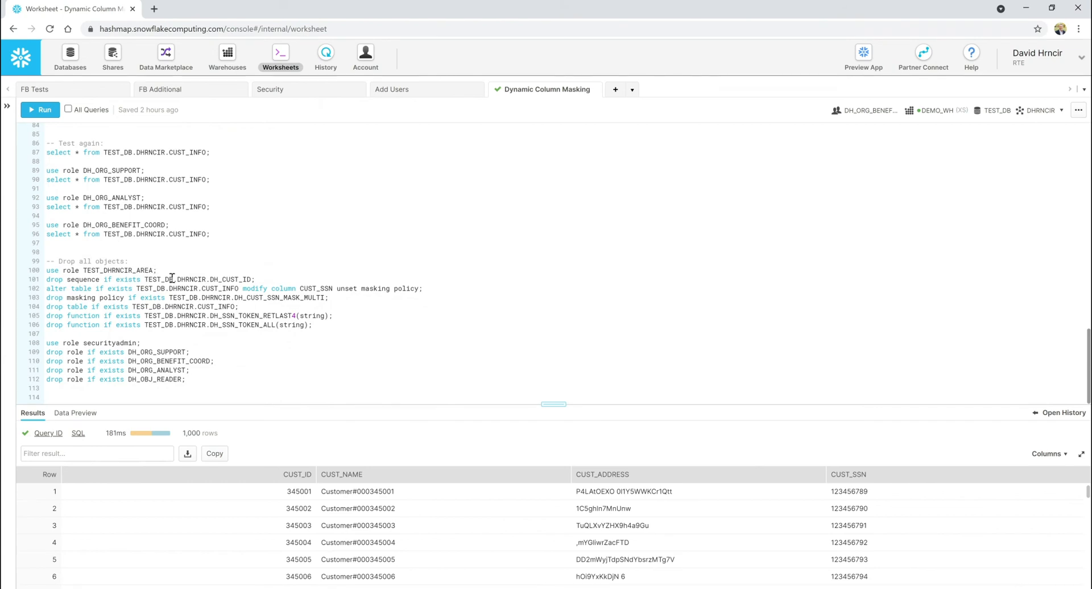
{"action": "left_click", "coordinate": [40, 109]}
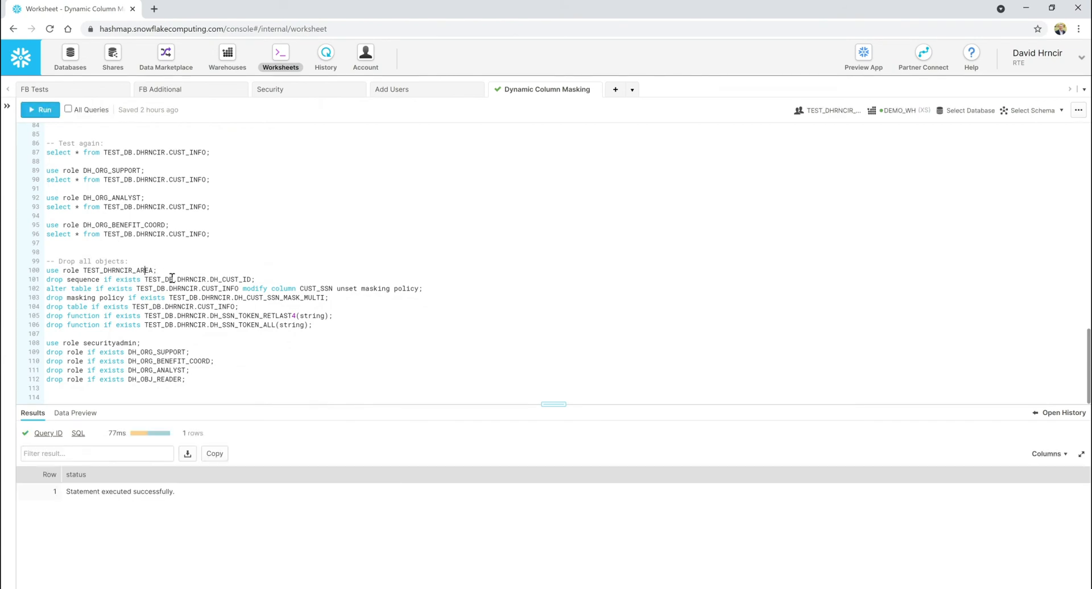
{"action": "left_click", "coordinate": [971, 110]}
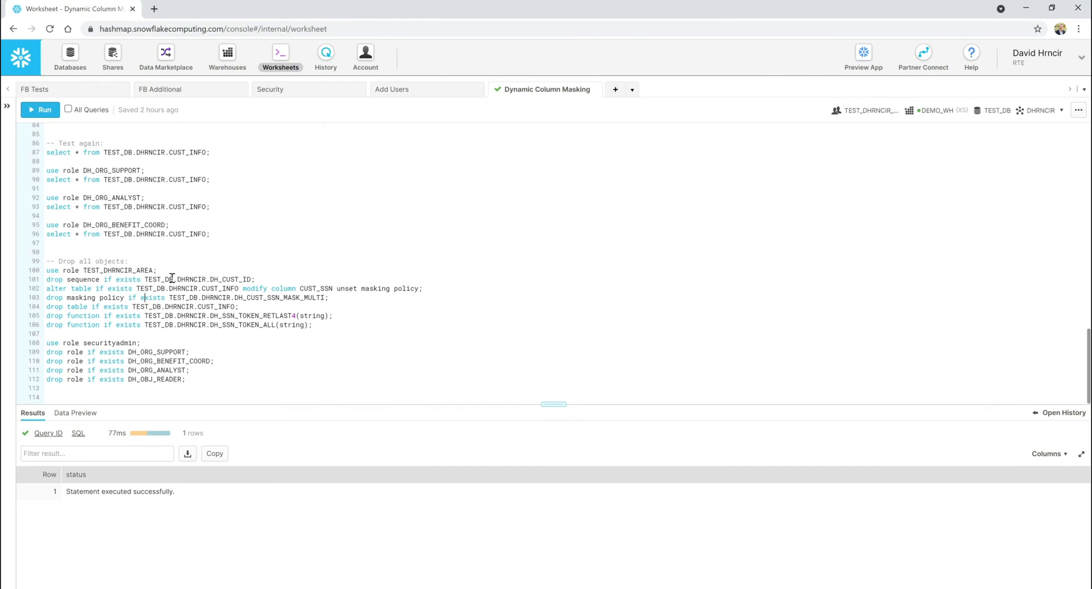
{"action": "left_click", "coordinate": [40, 109]}
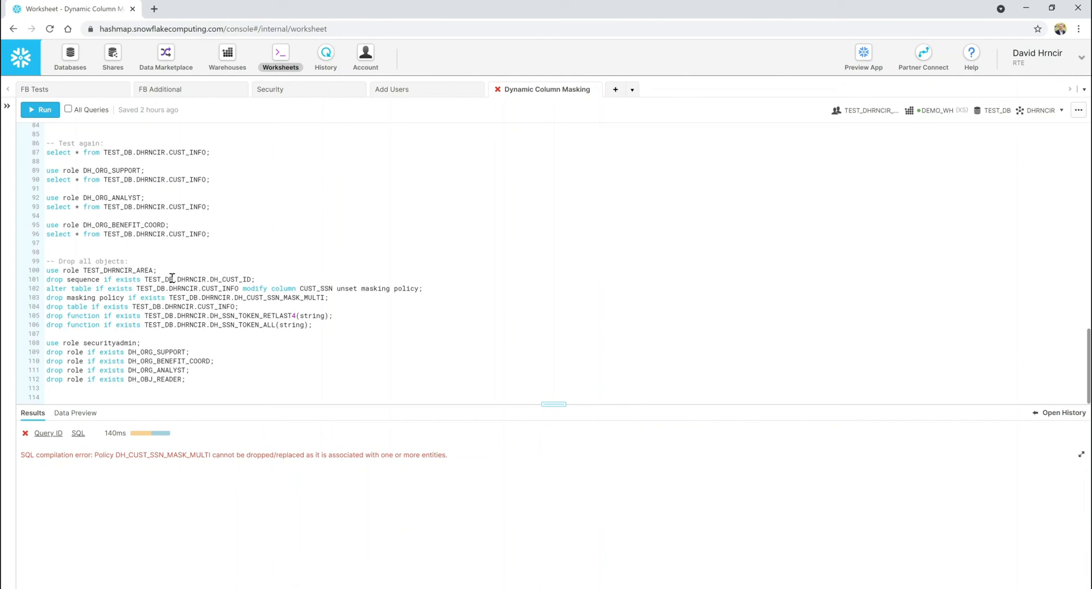
{"action": "left_click", "coordinate": [40, 109]}
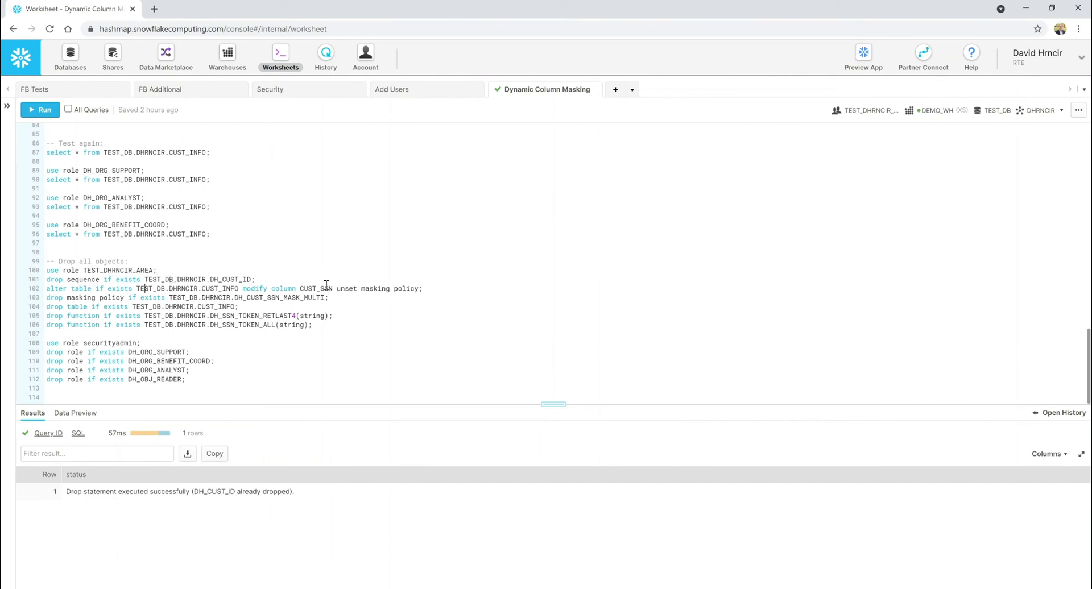
{"action": "mouse_move", "coordinate": [225, 291]}
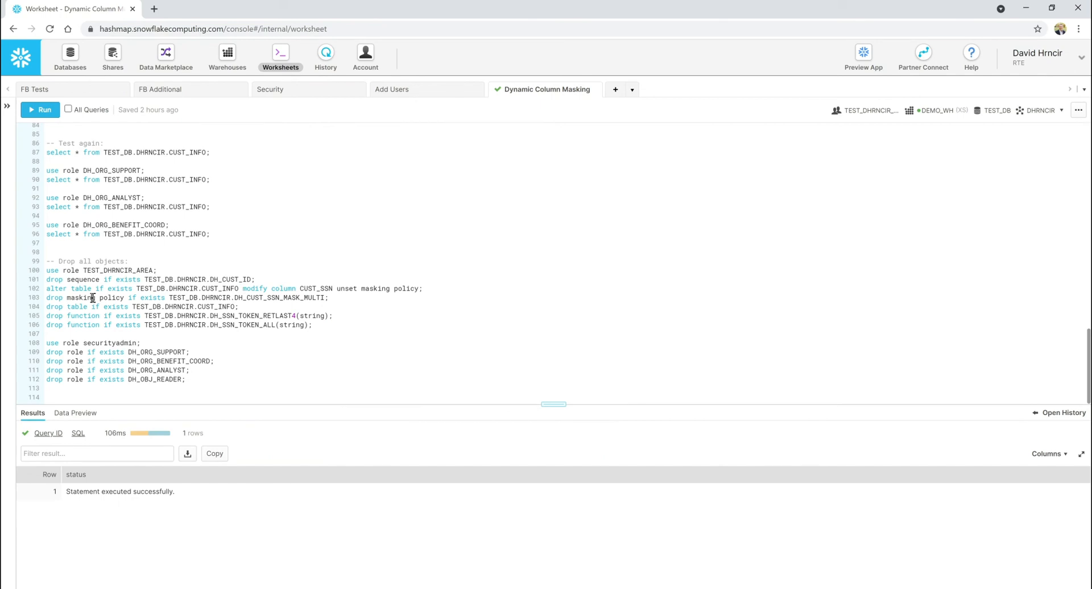
Step: Drop the detached masking policy, CUST_INFO table, both SSN token functions, and the demo roles
{"action": "left_click", "coordinate": [40, 109]}
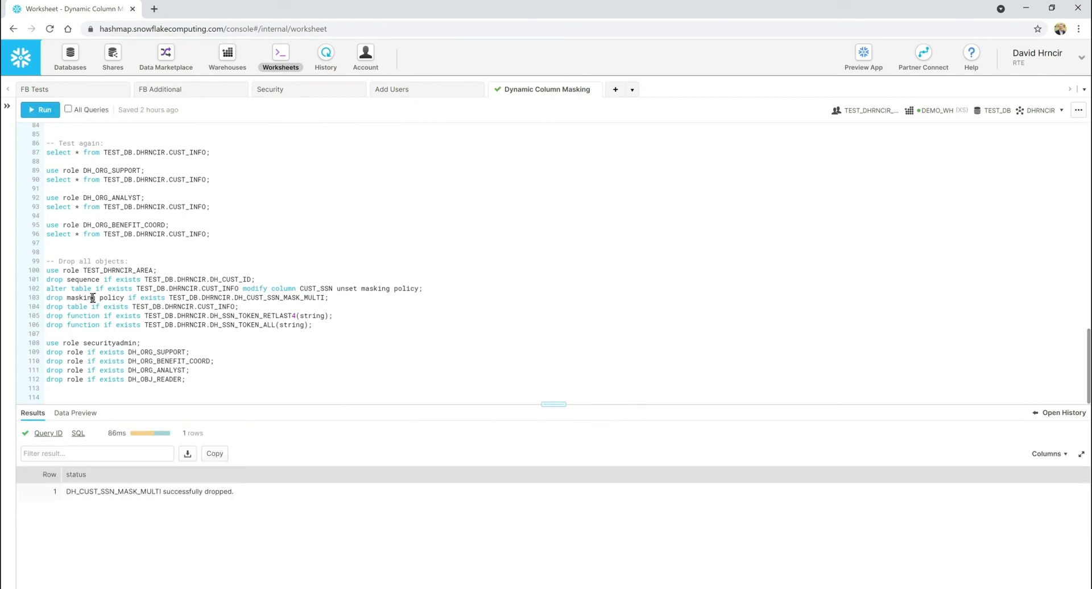
{"action": "left_click", "coordinate": [41, 110]}
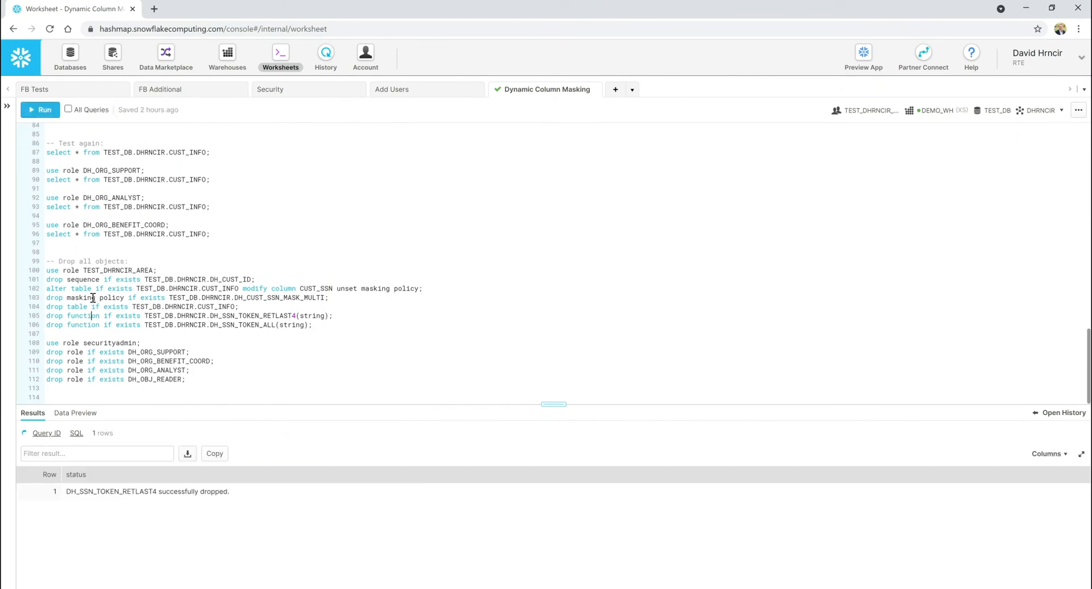
{"action": "left_click", "coordinate": [40, 109]}
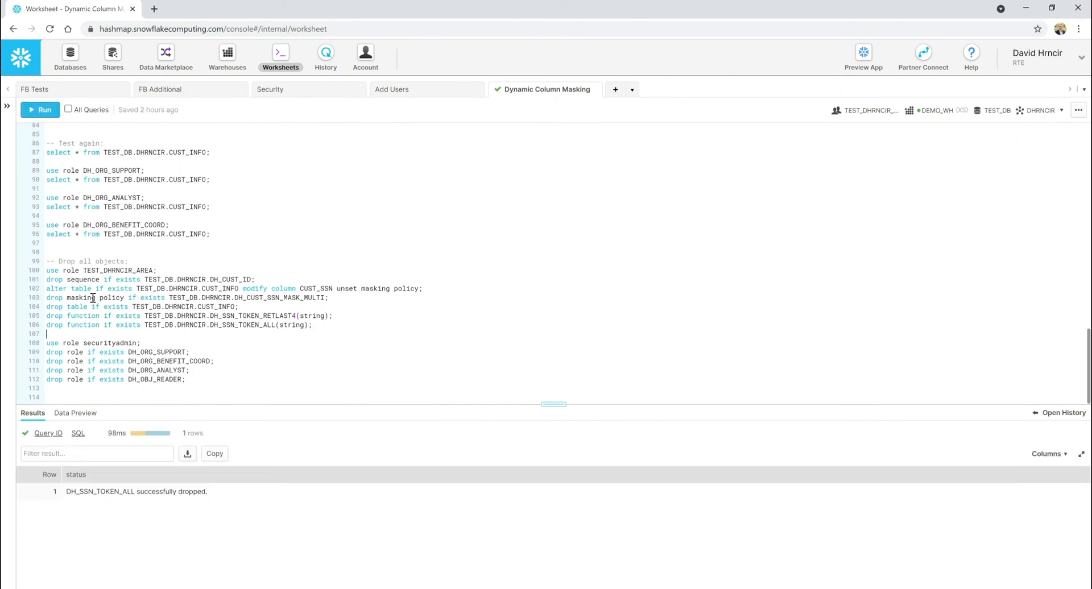
{"action": "left_click", "coordinate": [40, 109]}
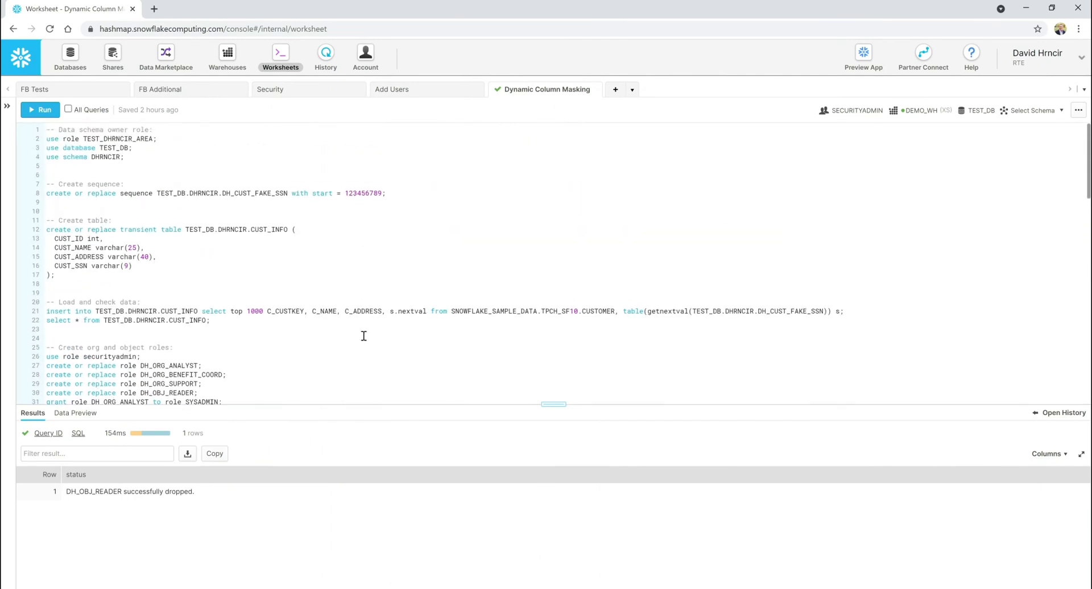
{"action": "mouse_move", "coordinate": [360, 266]}
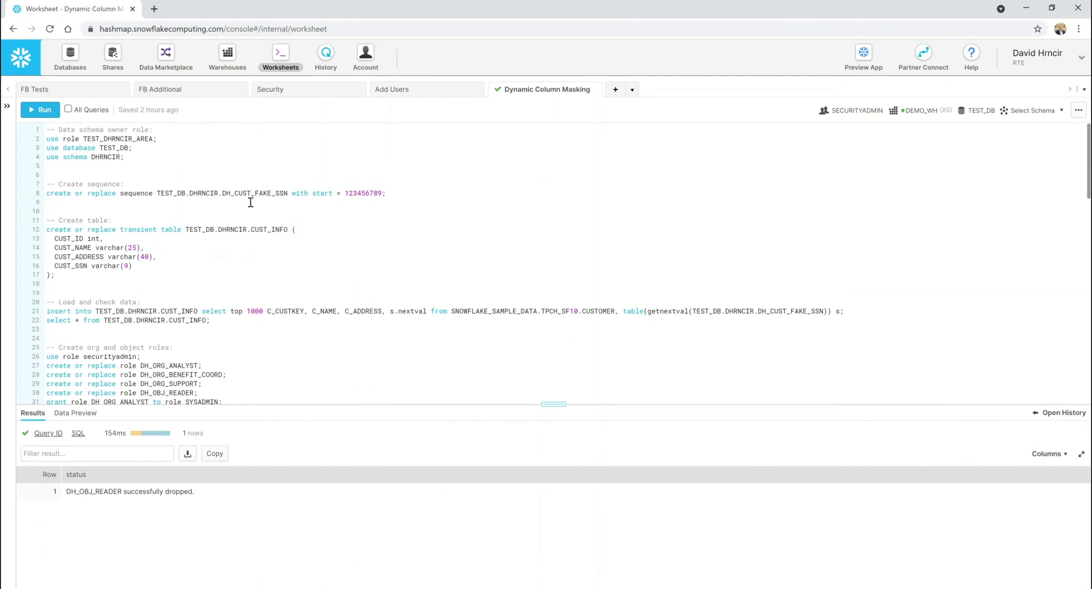
{"action": "mouse_move", "coordinate": [302, 340]}
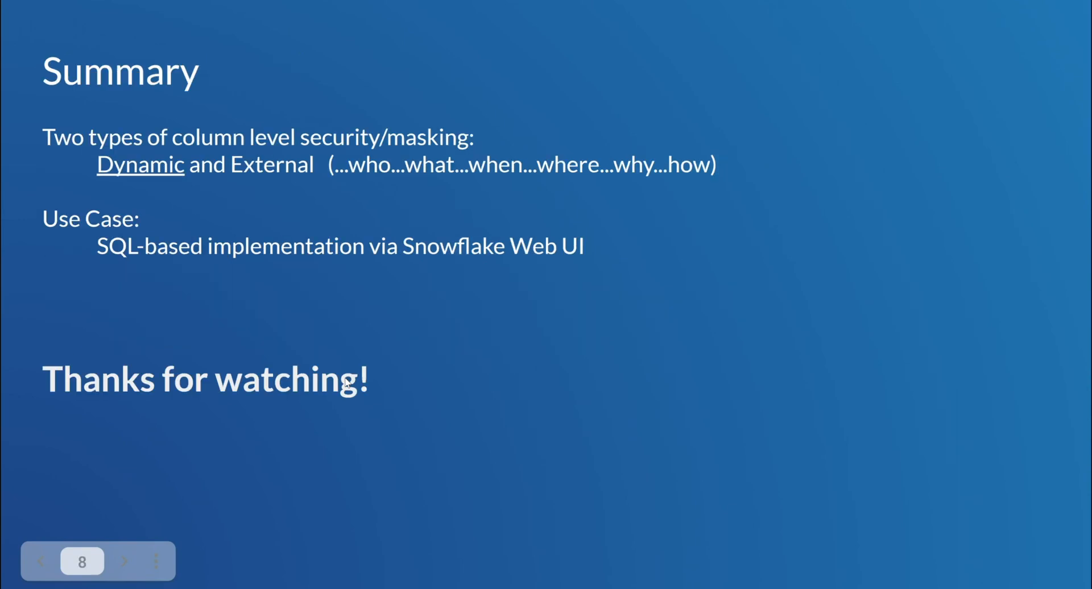
{"action": "mouse_move", "coordinate": [712, 510]}
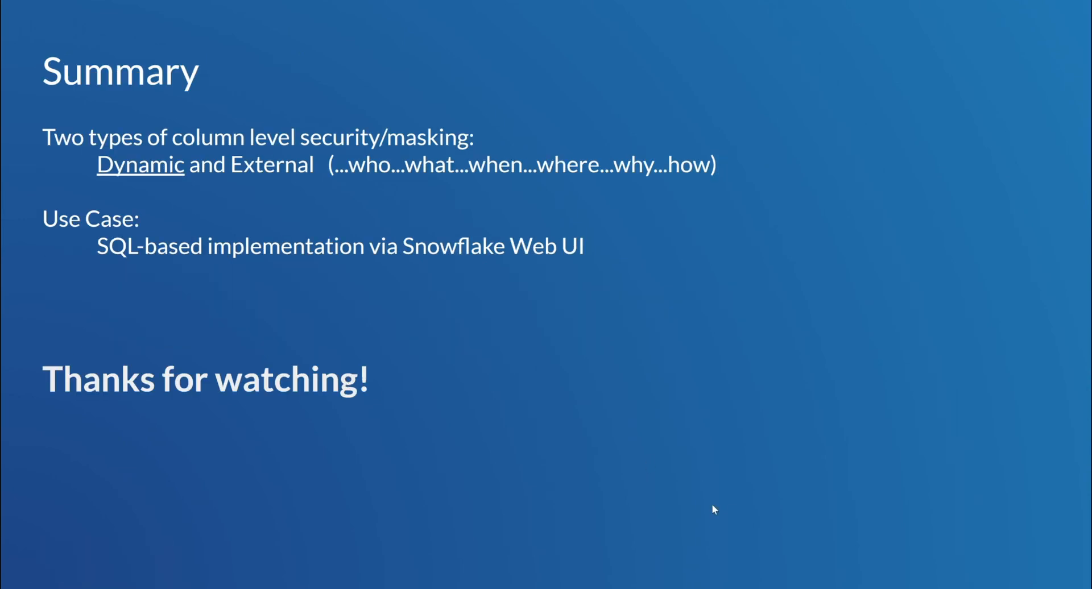